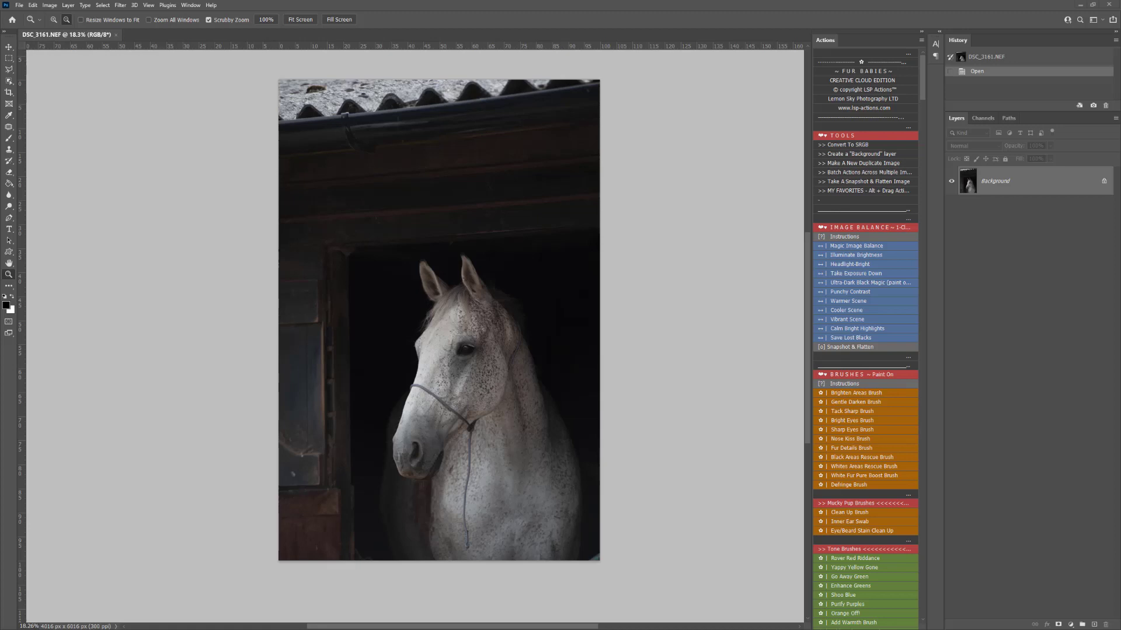
mouse_move(665, 348)
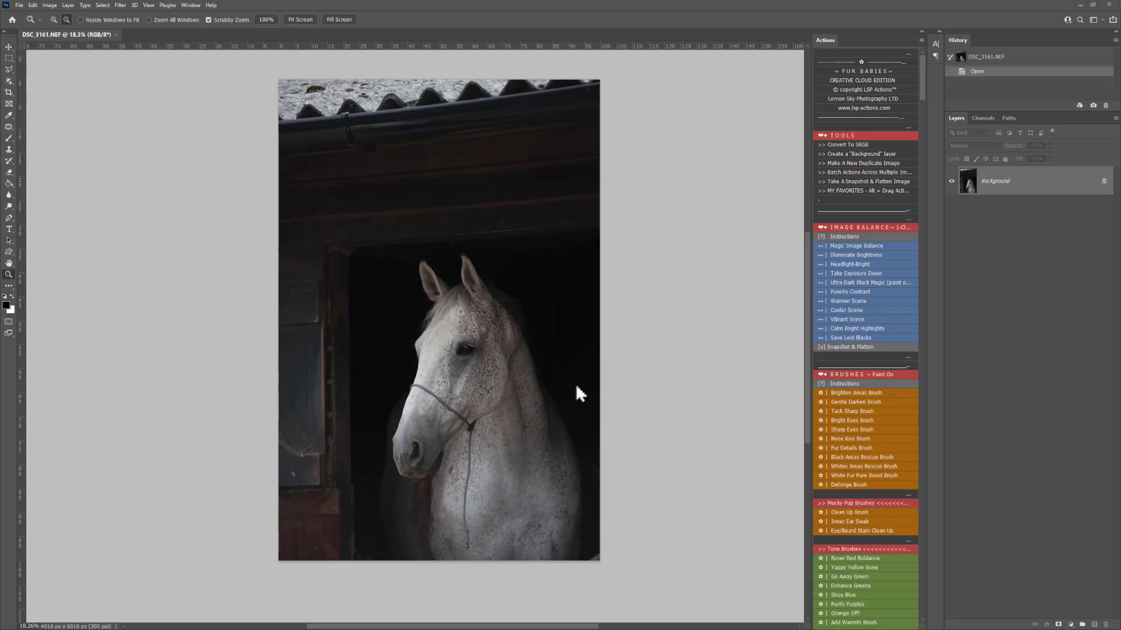
mouse_move(551, 361)
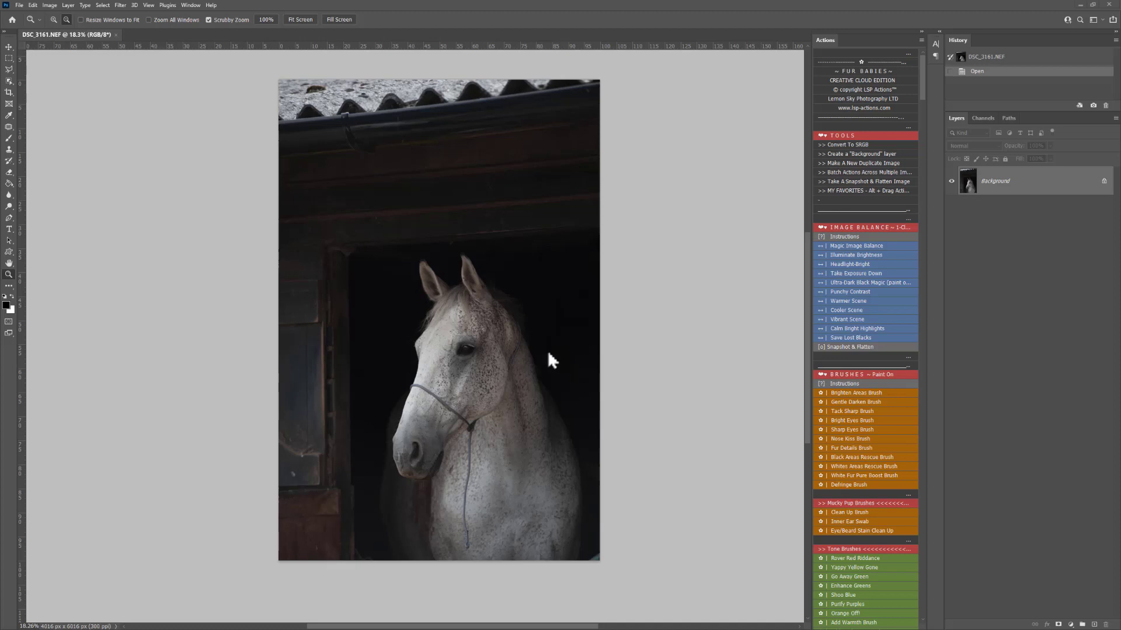
mouse_move(886, 80)
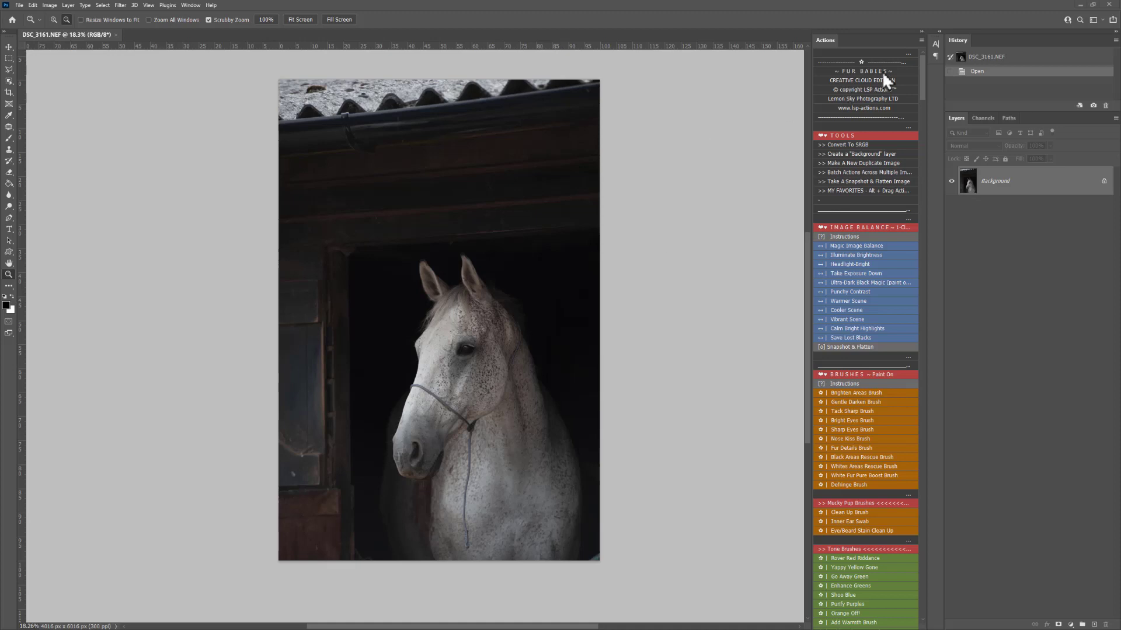
mouse_move(873, 89)
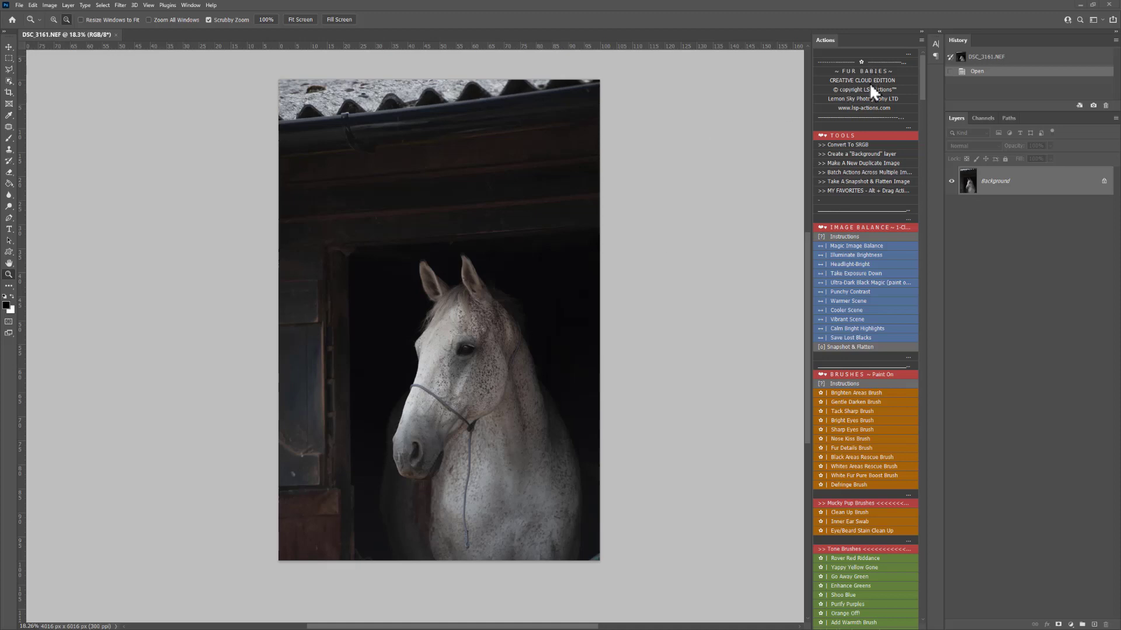
mouse_move(926, 99)
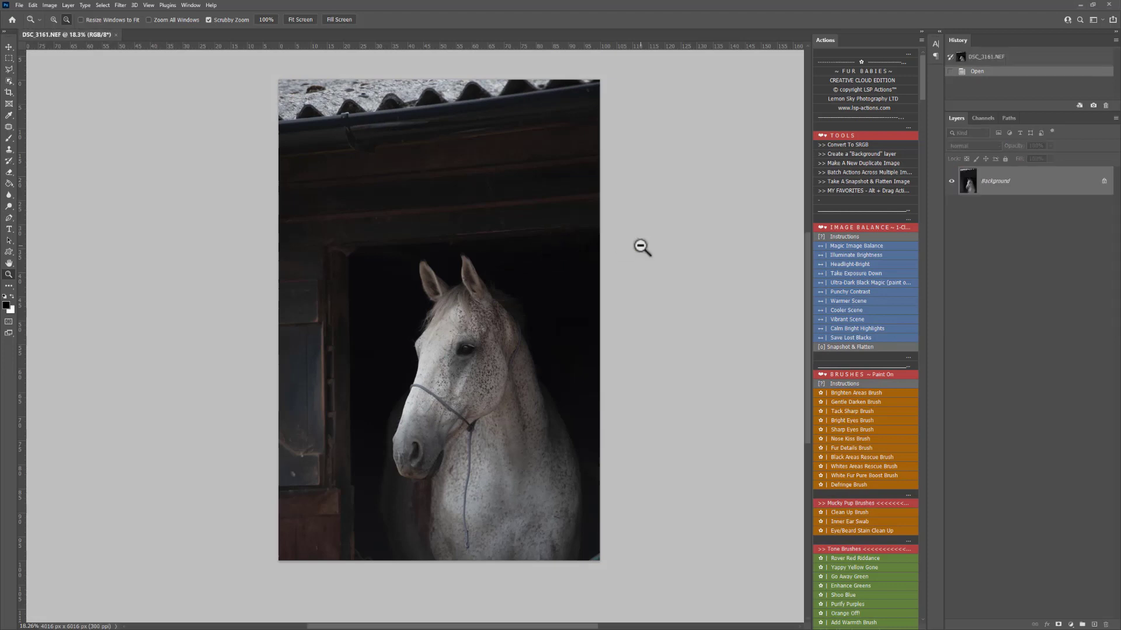
mouse_move(554, 375)
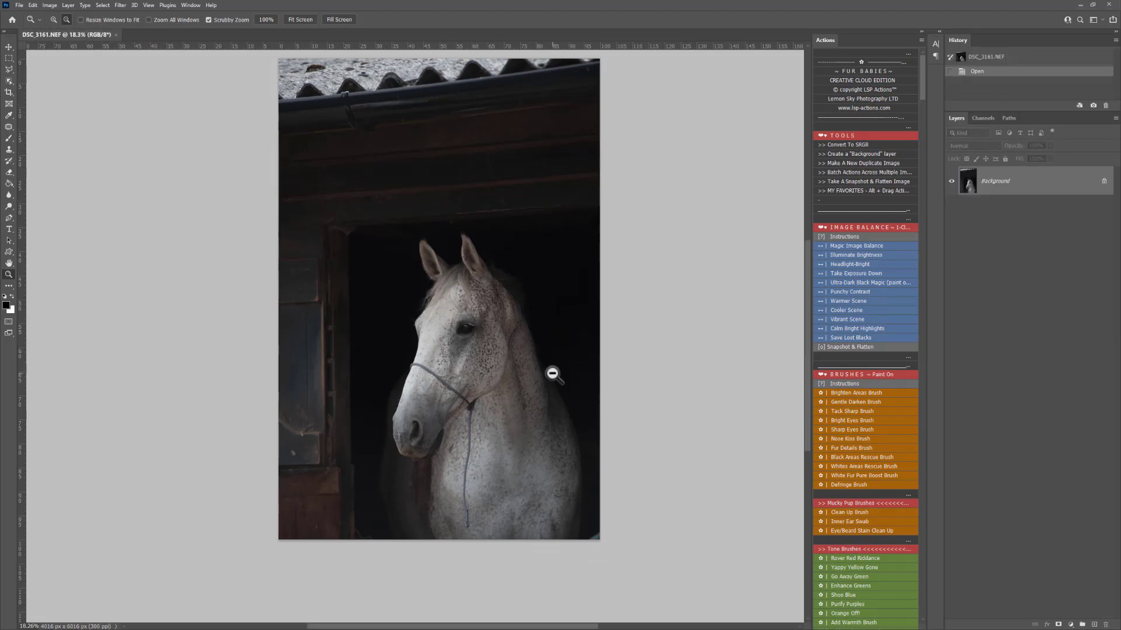
- Crop with Content-Aware, extending the canvas below the horse and trimming the roof off the top
click(8, 59)
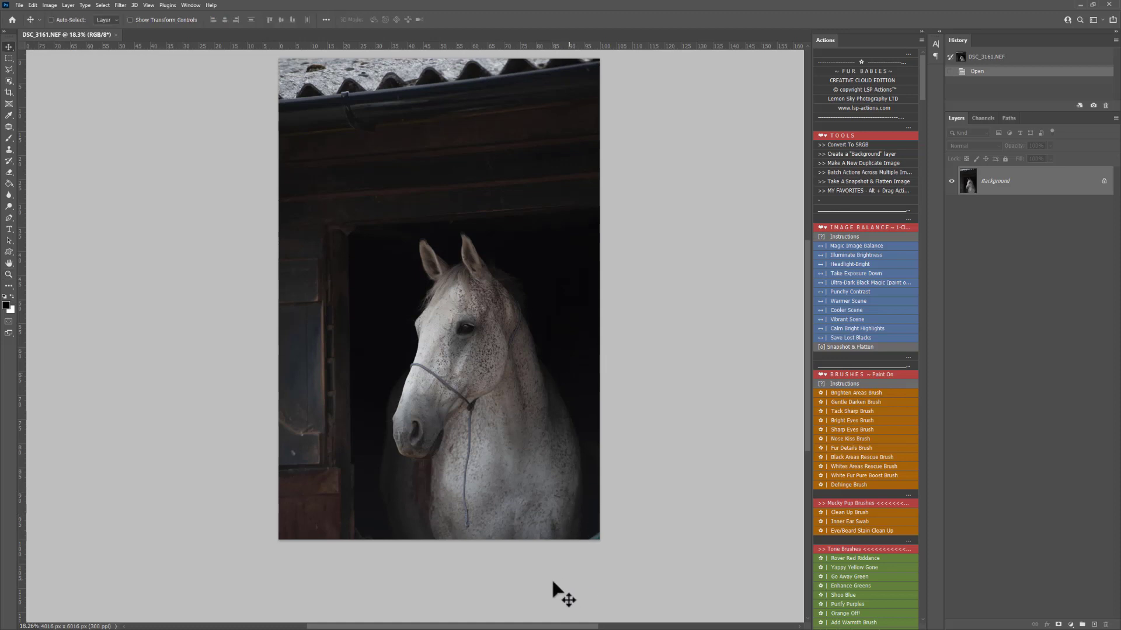
mouse_move(386, 159)
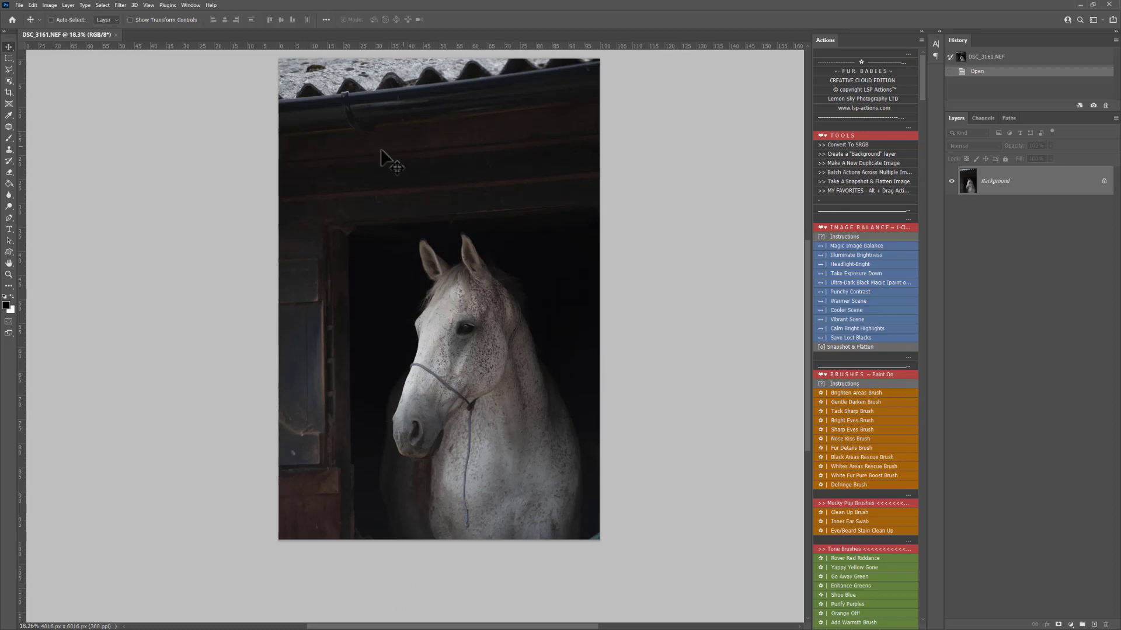
mouse_move(11, 93)
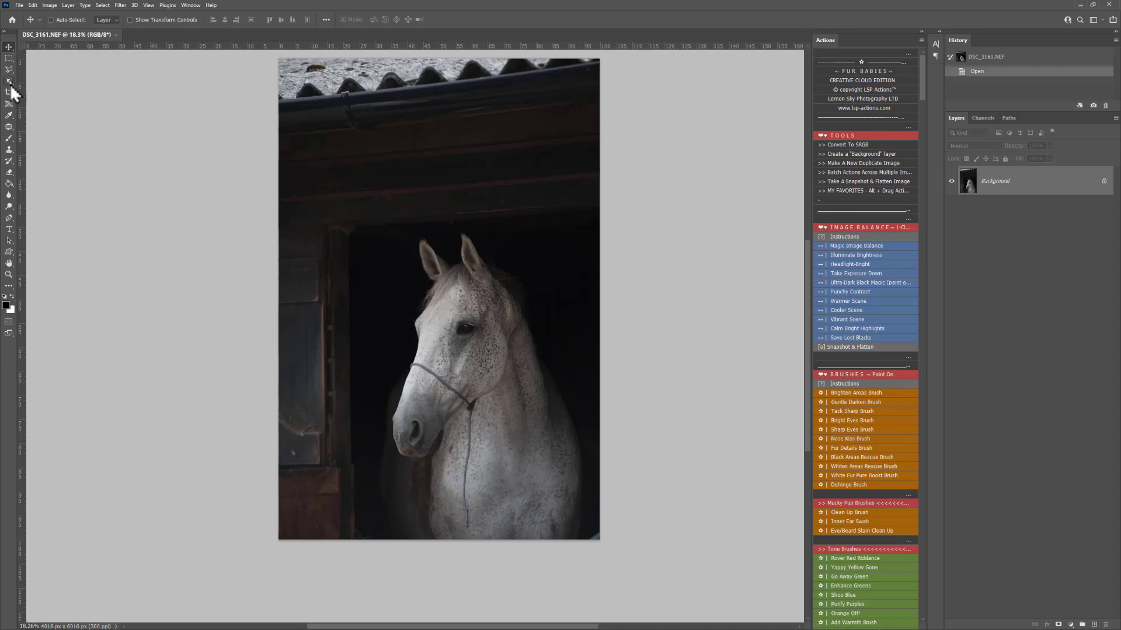
click(9, 92)
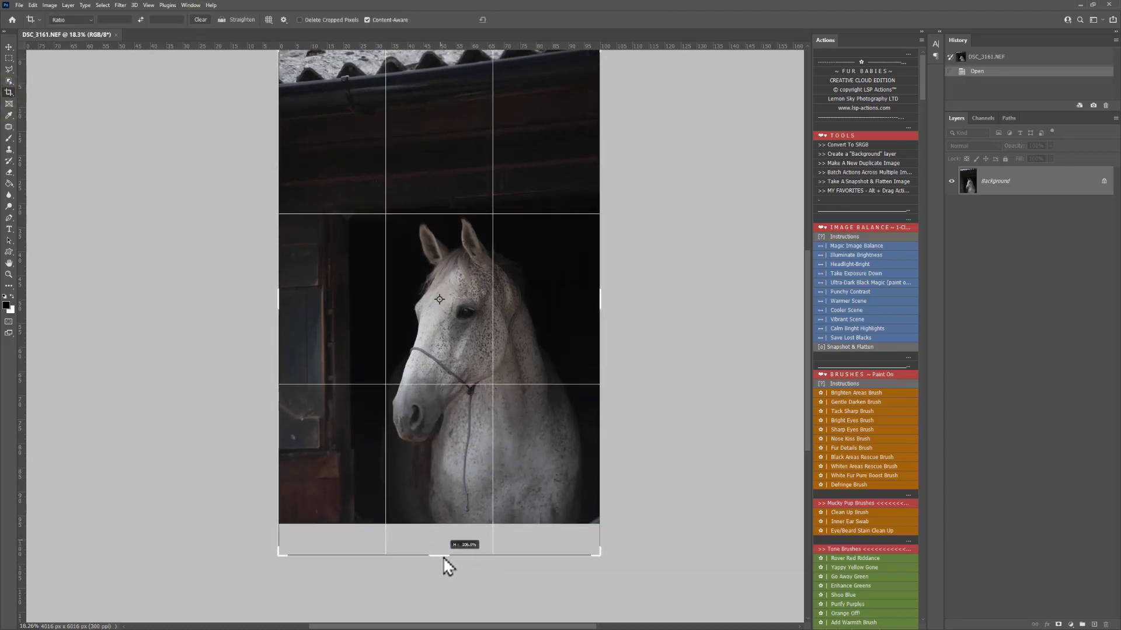
drag(439, 56, 436, 85)
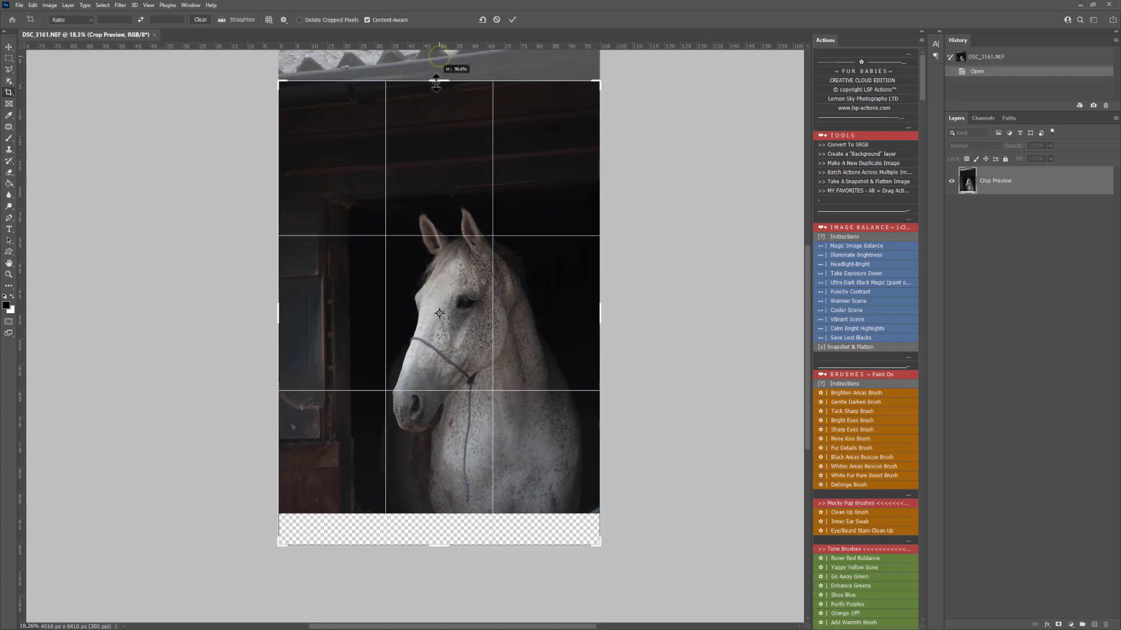
drag(436, 80, 431, 111)
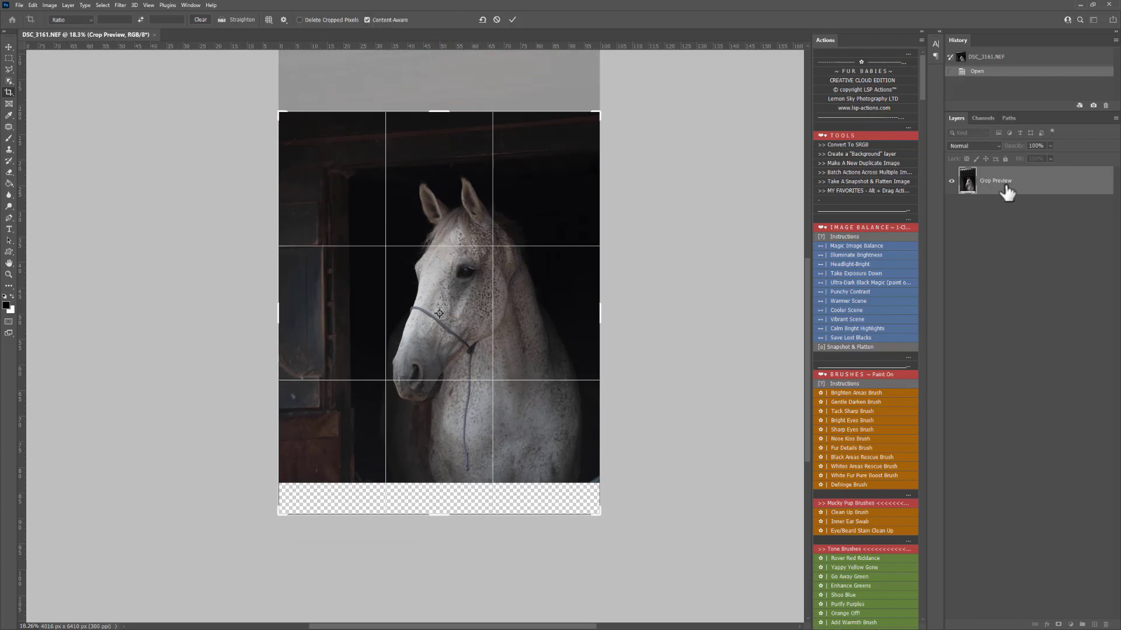
mouse_move(507, 494)
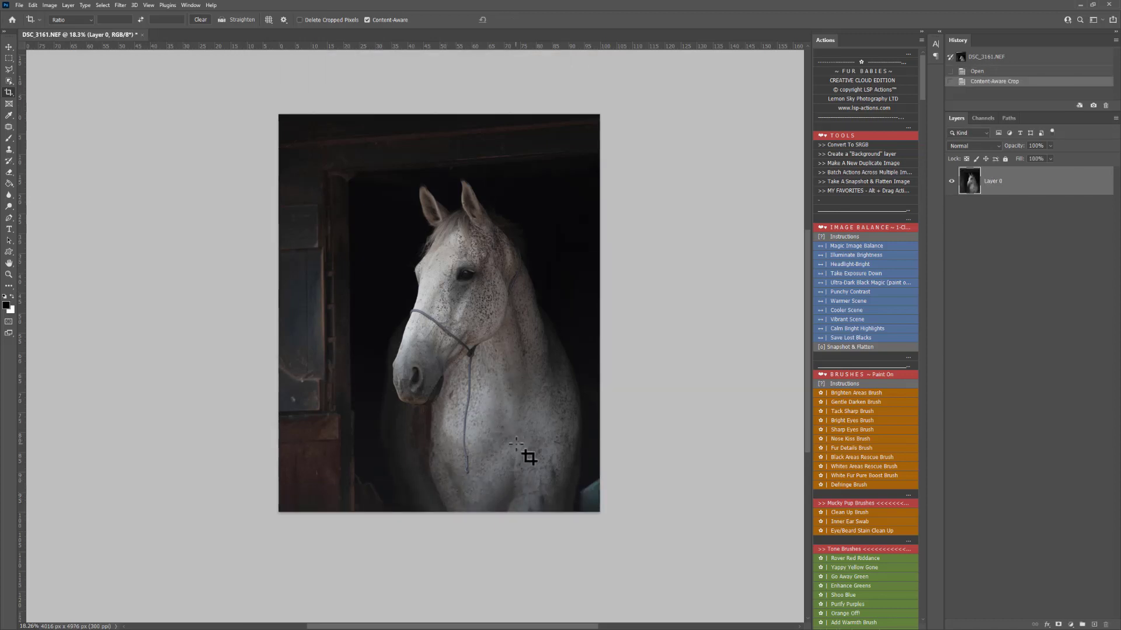
mouse_move(761, 465)
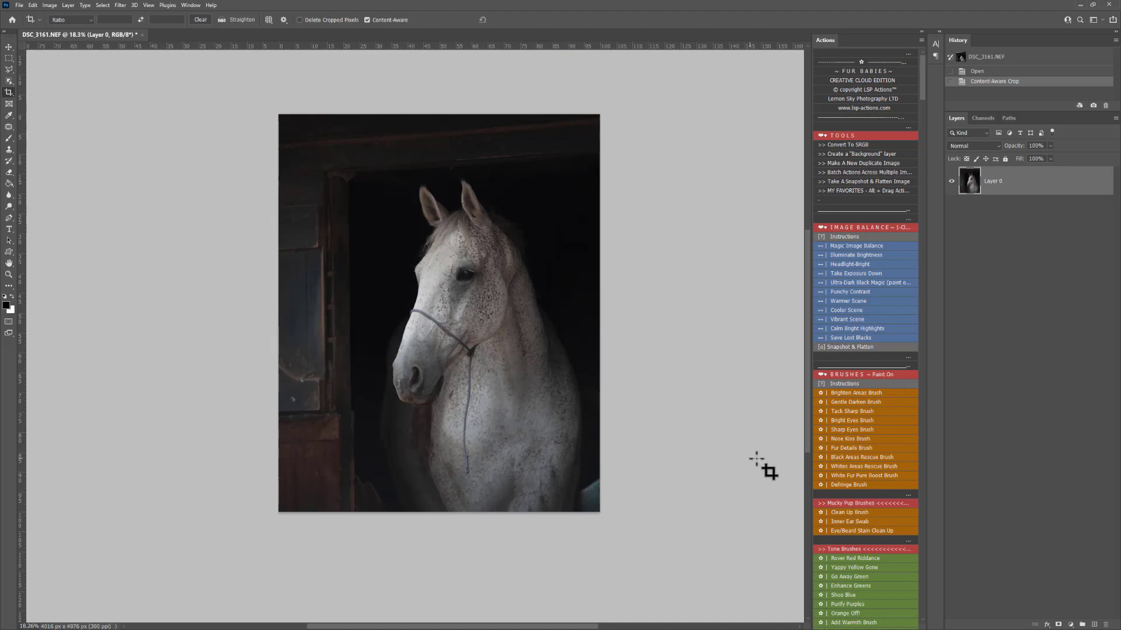
- Run the 'Set Up The Layer' action to add a masked fix layer for removing the halter
scroll(down, 3)
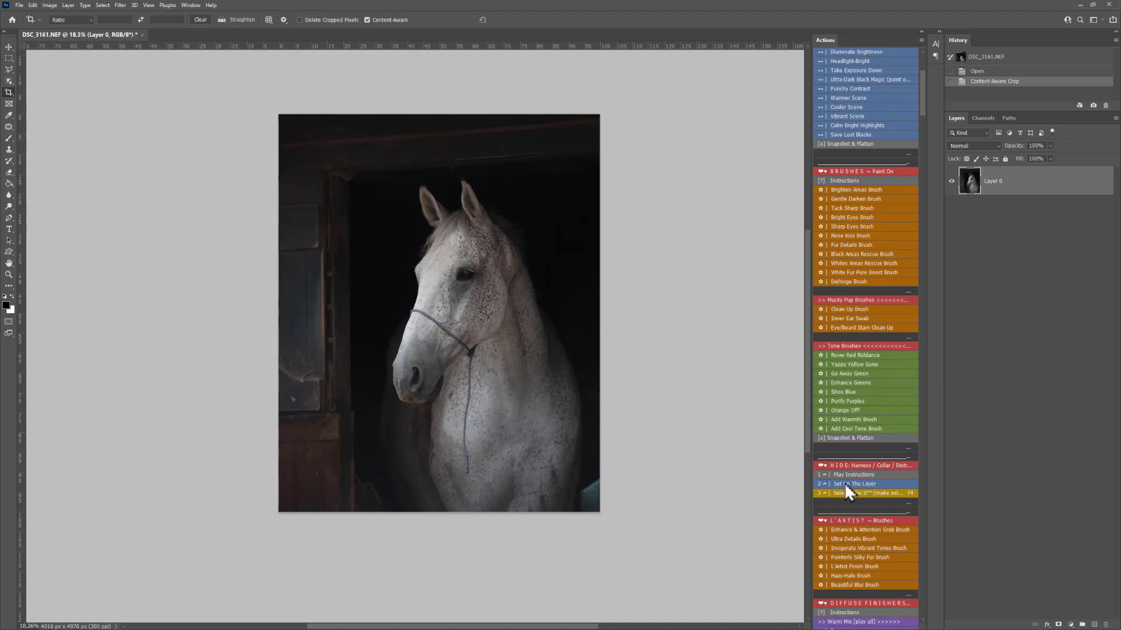
click(850, 494)
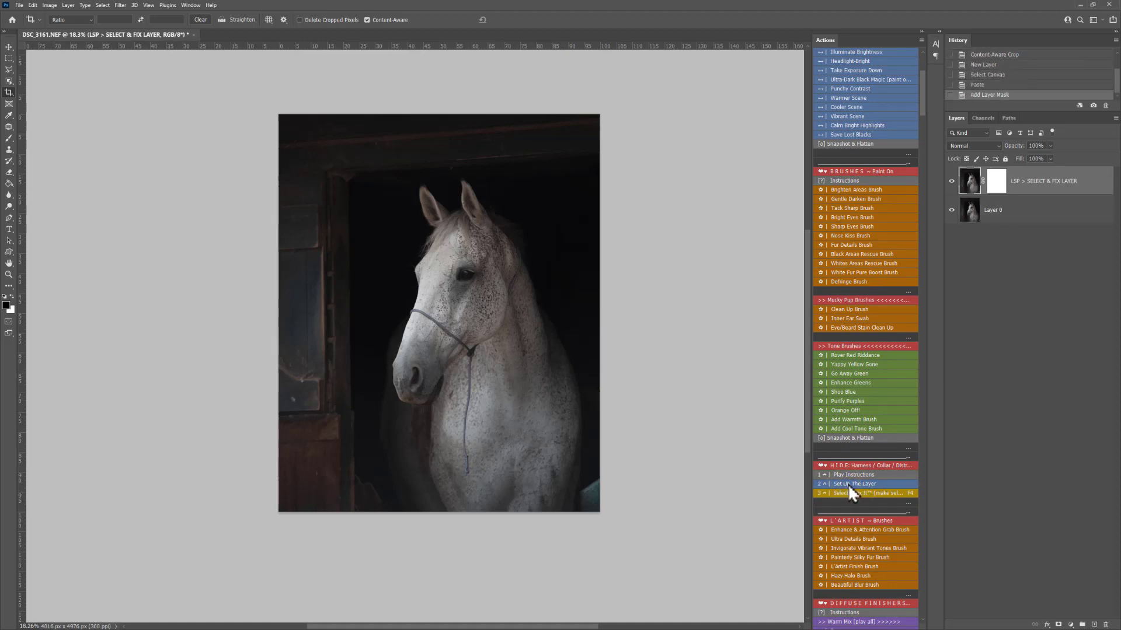
mouse_move(964, 194)
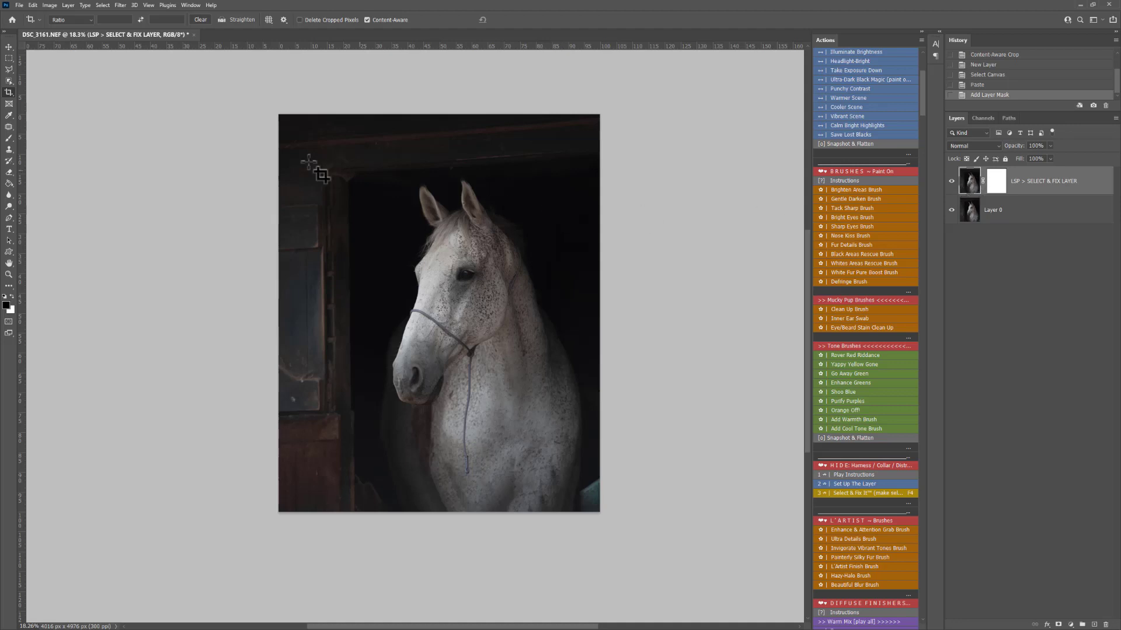
click(10, 127)
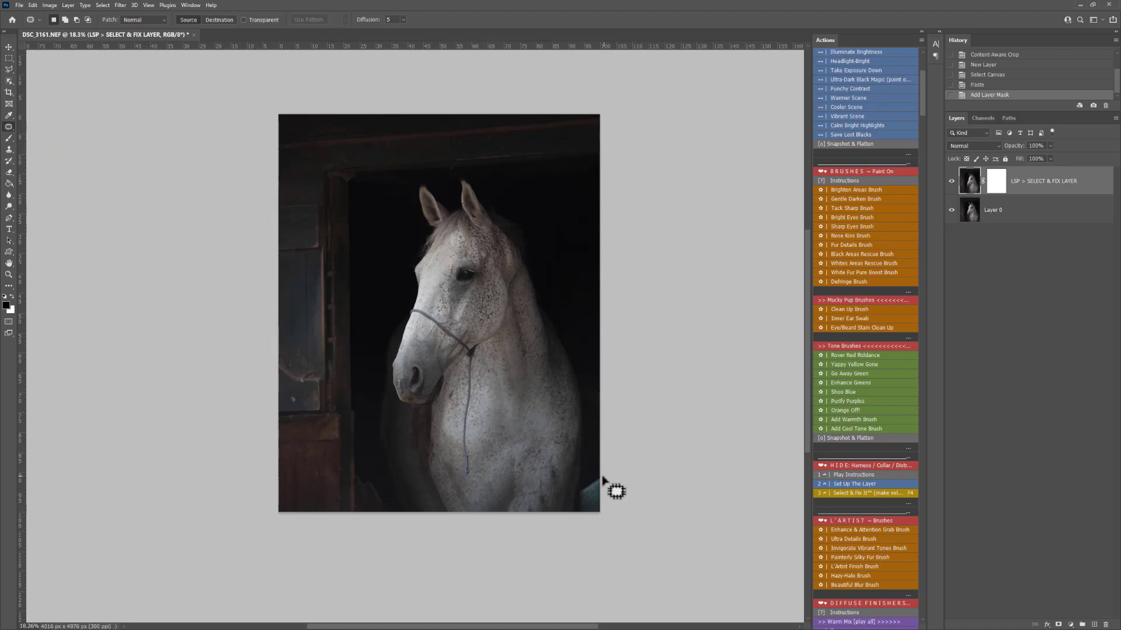
mouse_move(586, 493)
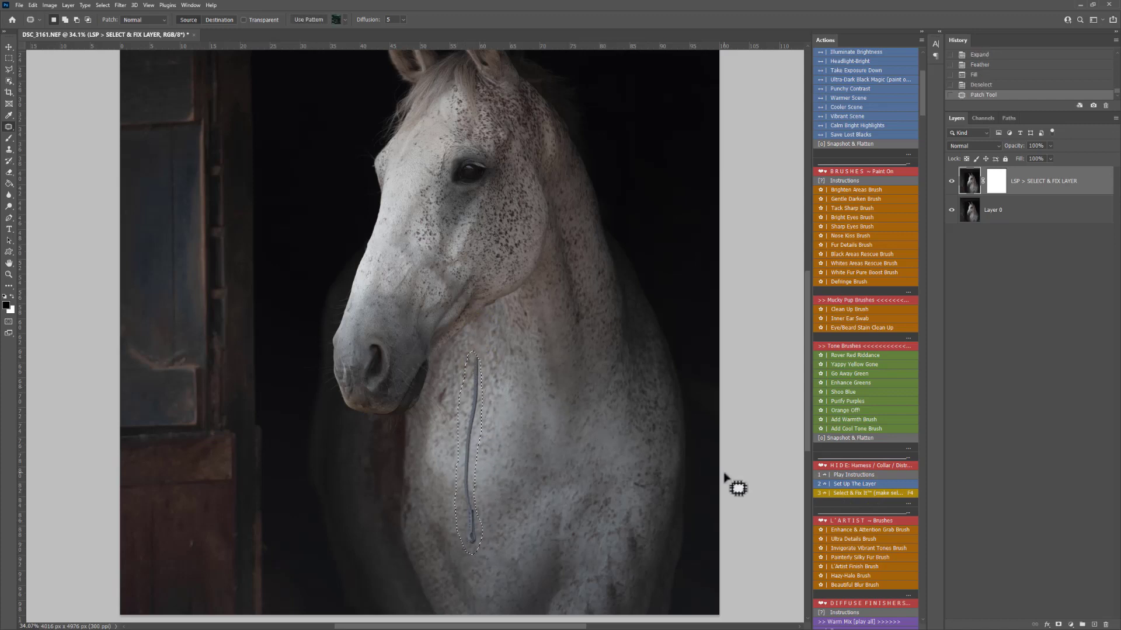
- Expand, feather and content-aware fill the lead rope selection, then deselect
scroll(up, 3)
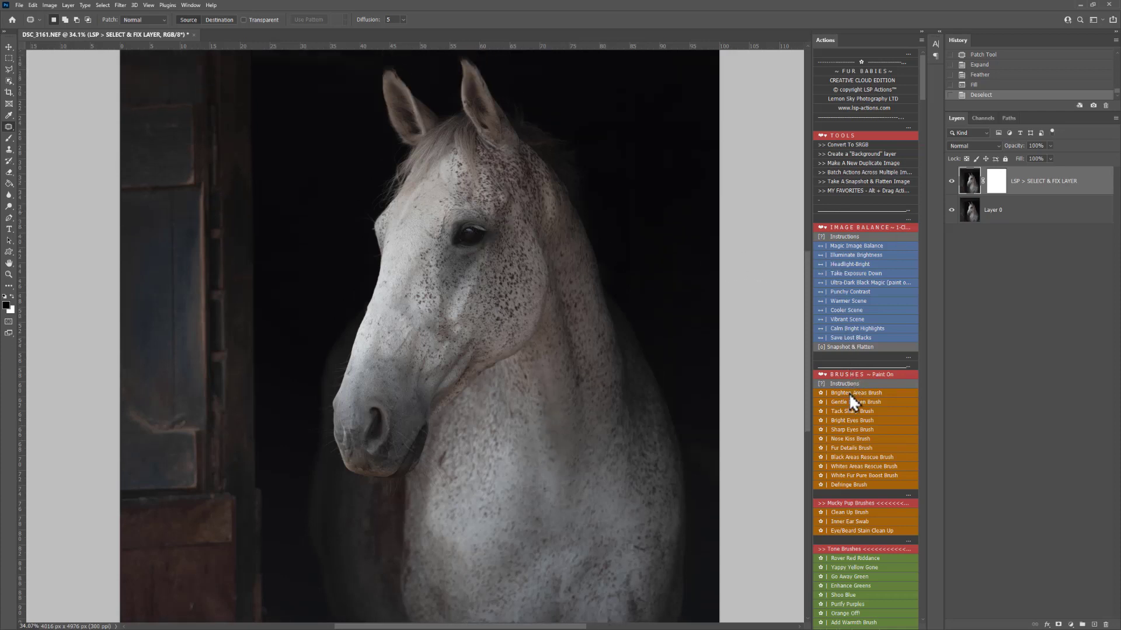
- Run the Brighten Areas Brush action and paint the horse's face and neck
click(856, 393)
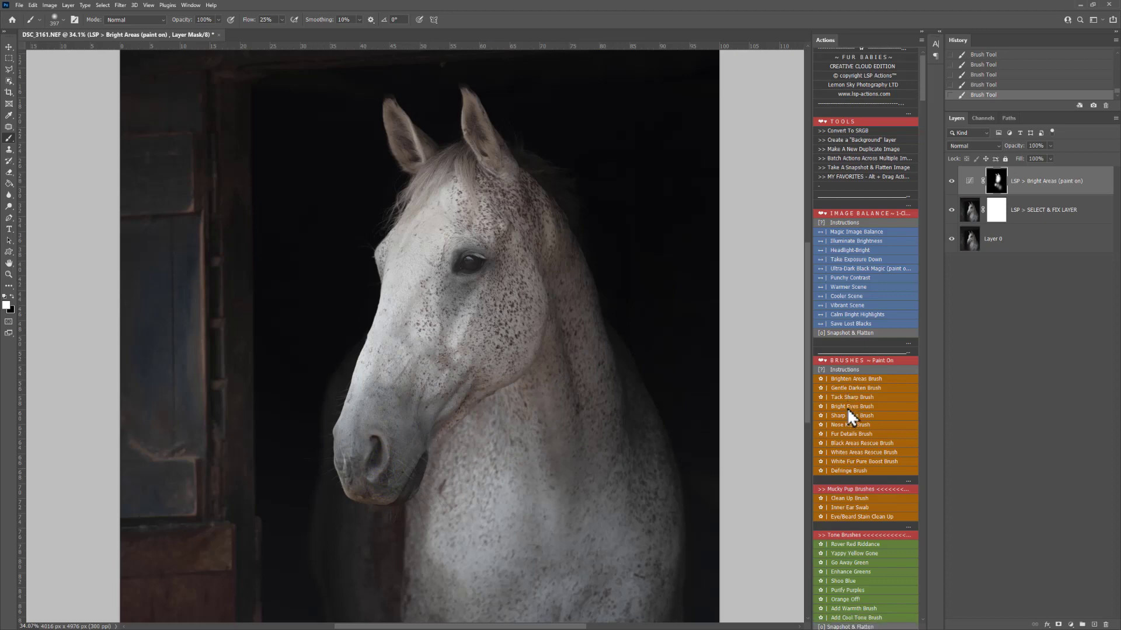
- Add a Bright Eyes paint-on layer, adjust its Levels, and toggle it to compare
click(851, 398)
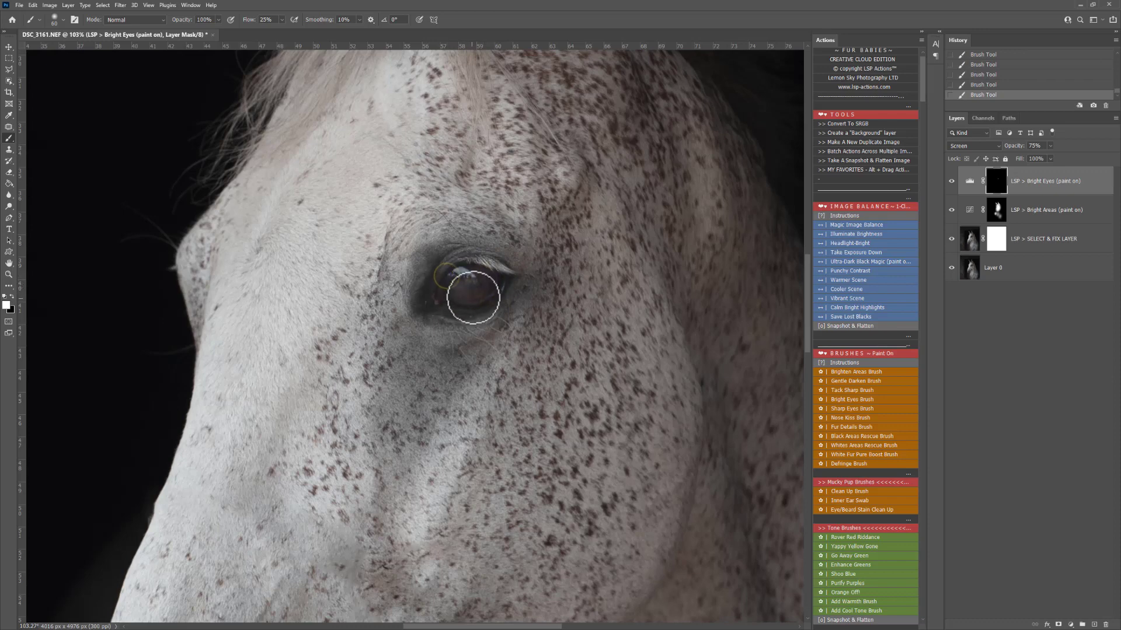
mouse_move(485, 286)
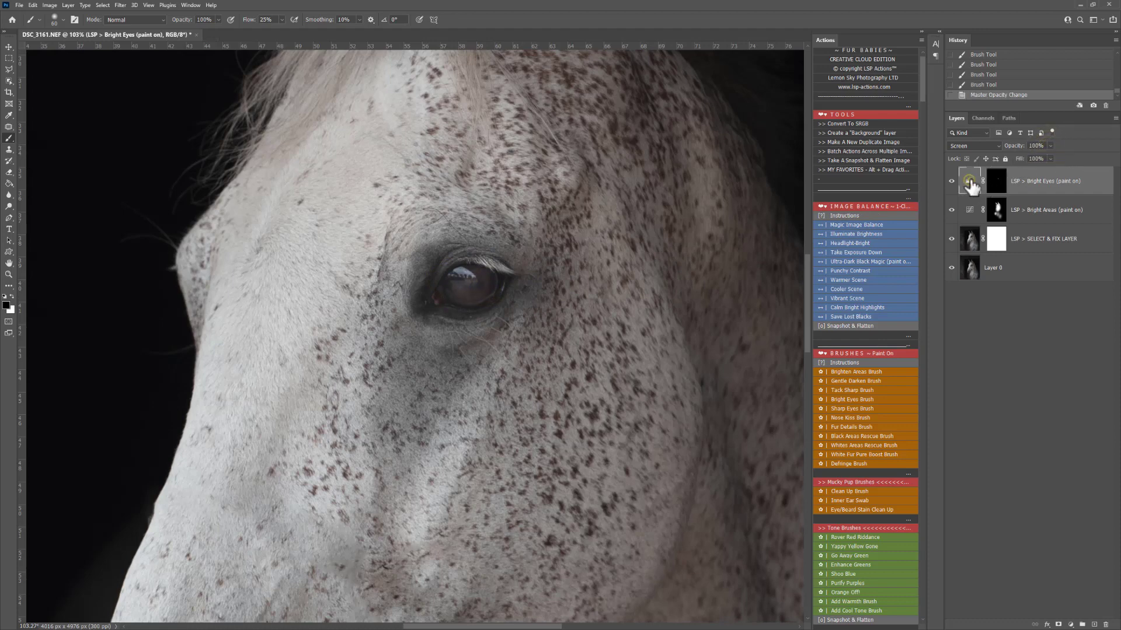
double_click(969, 181)
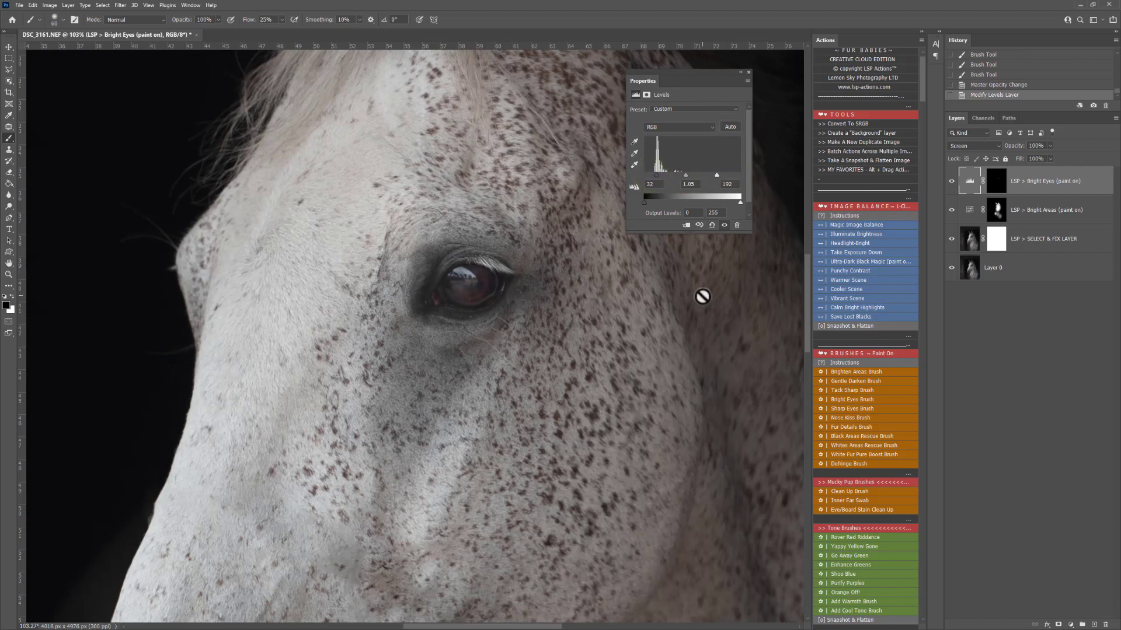
mouse_move(857, 315)
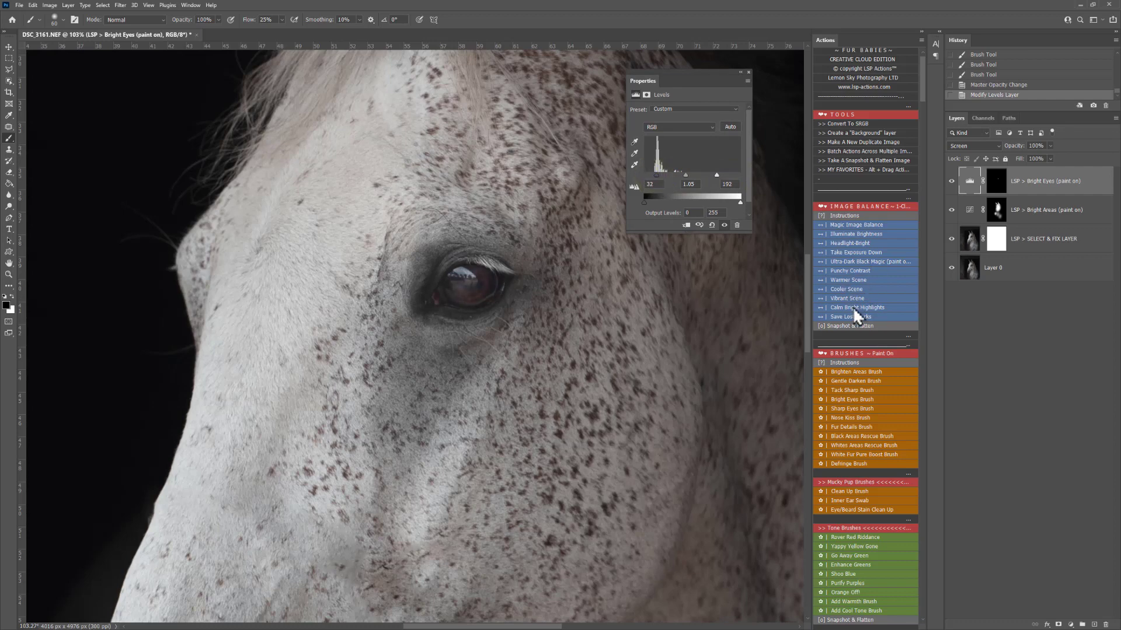
click(748, 71)
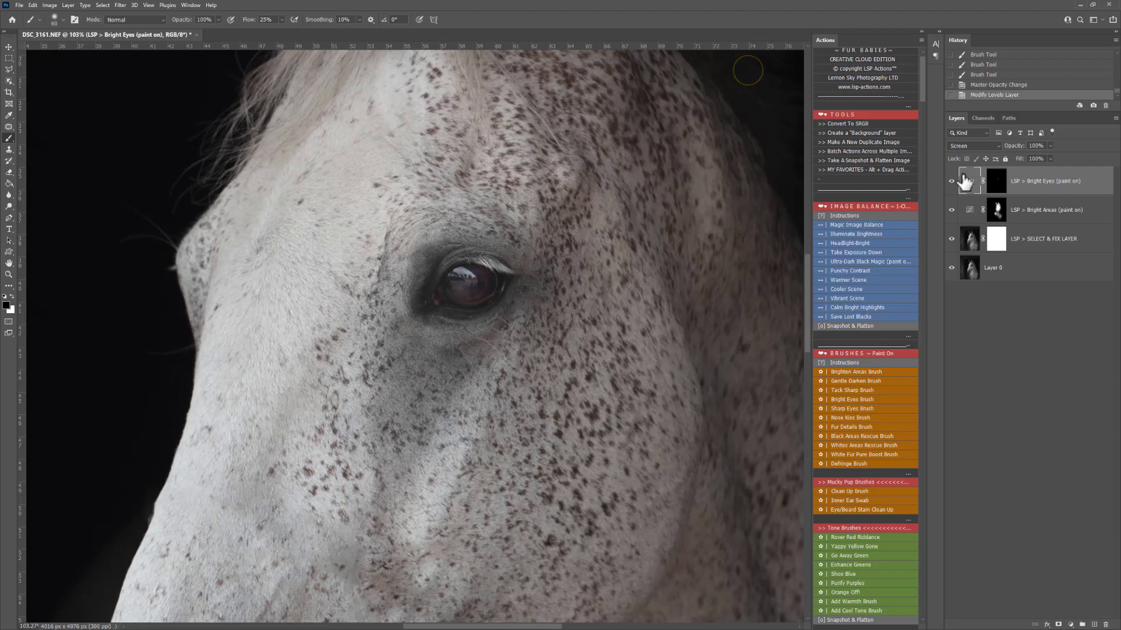
click(951, 181)
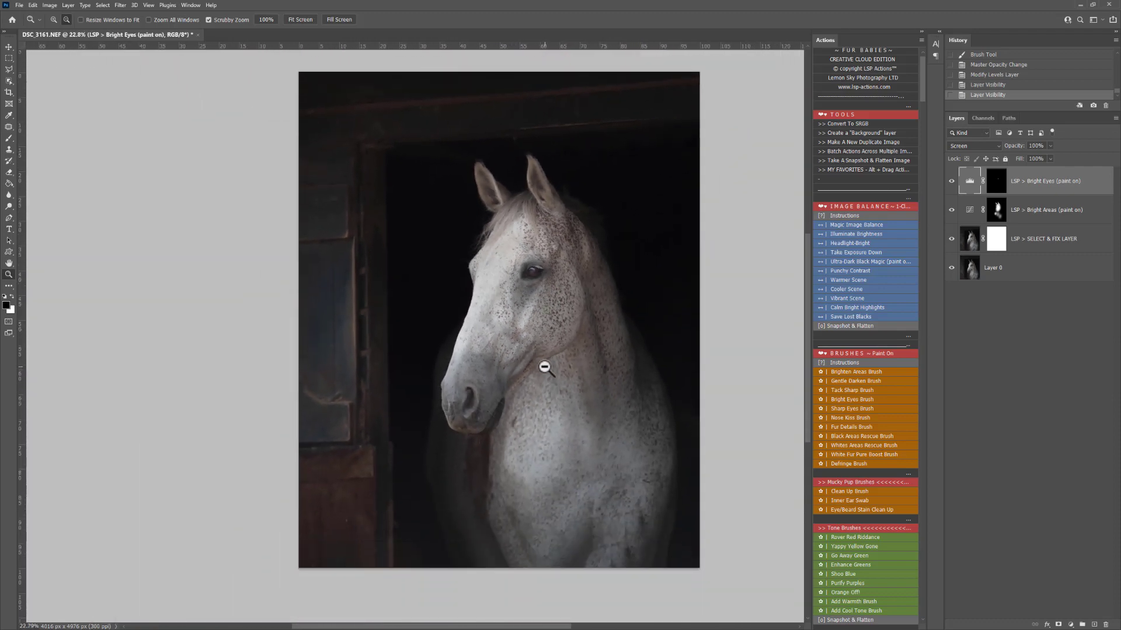
mouse_move(372, 287)
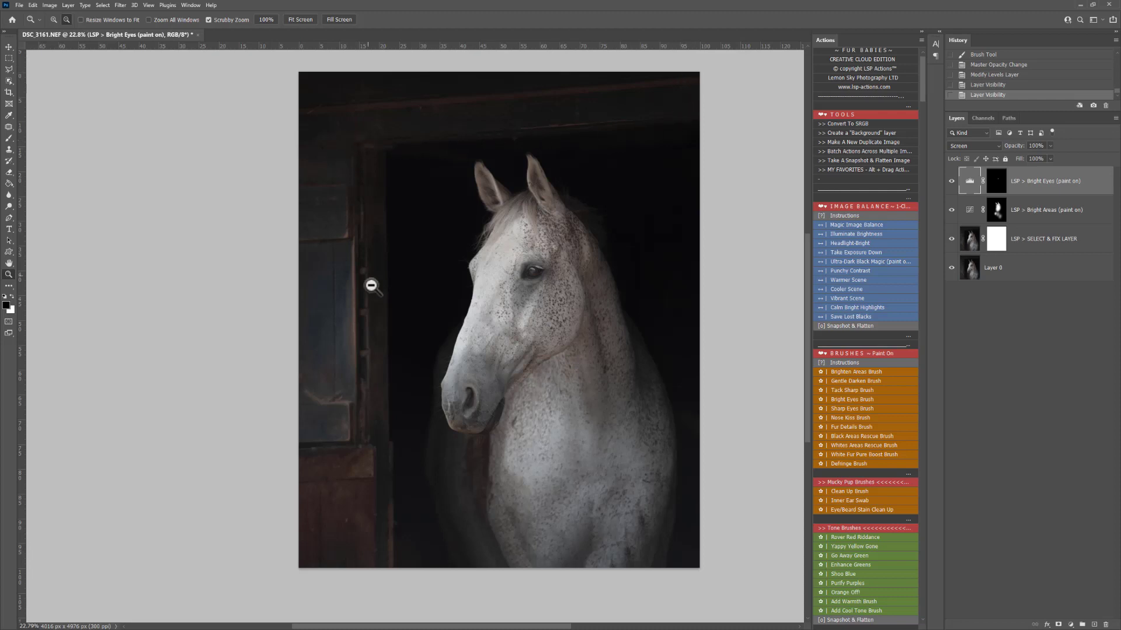
mouse_move(406, 392)
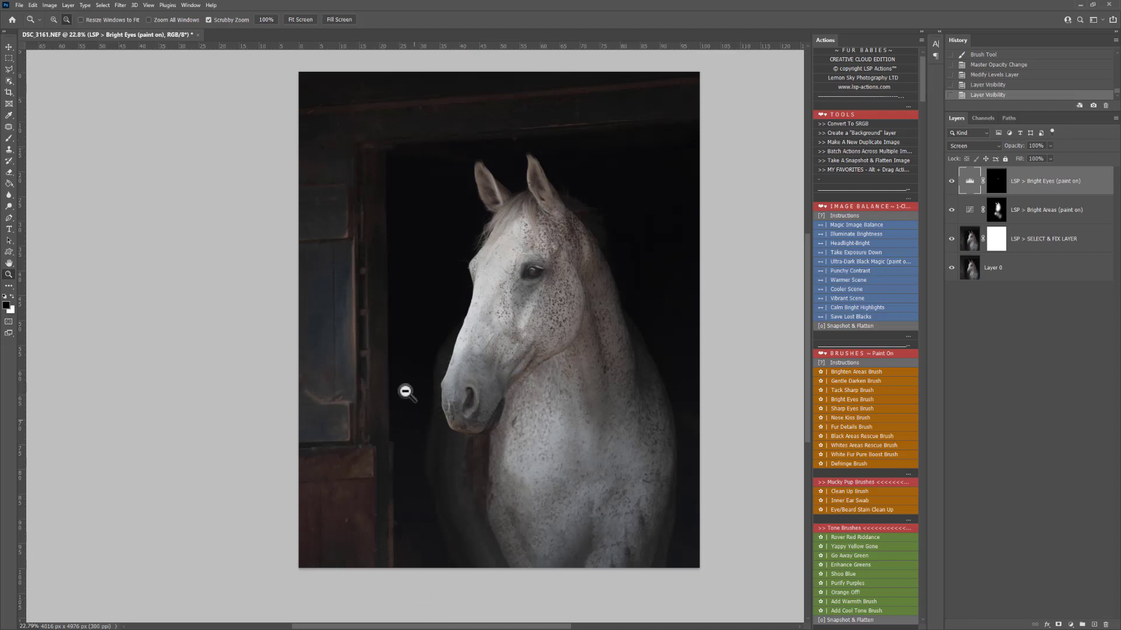
mouse_move(520, 145)
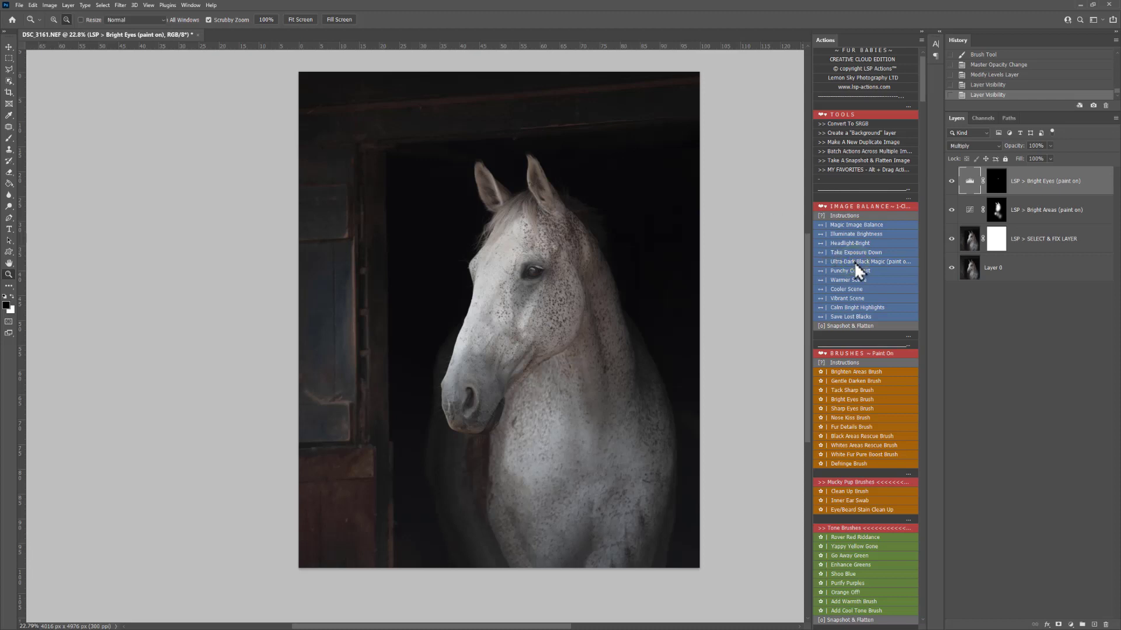
- Add an Ultra Dark layer, target its mask, and toggle it to compare the blackened background
click(869, 261)
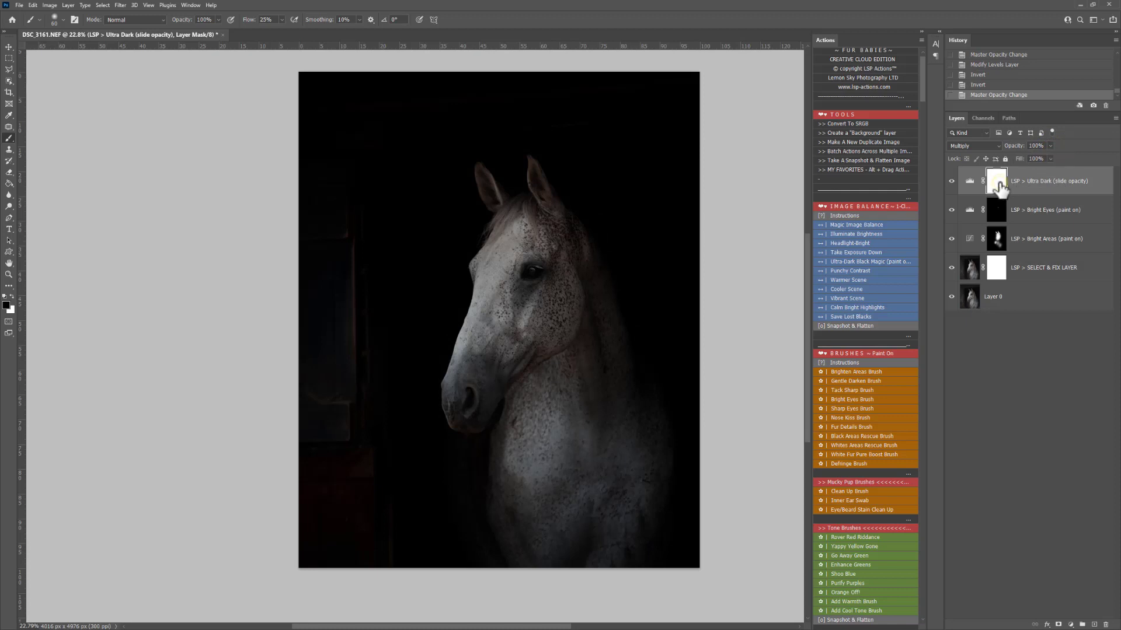
click(995, 180)
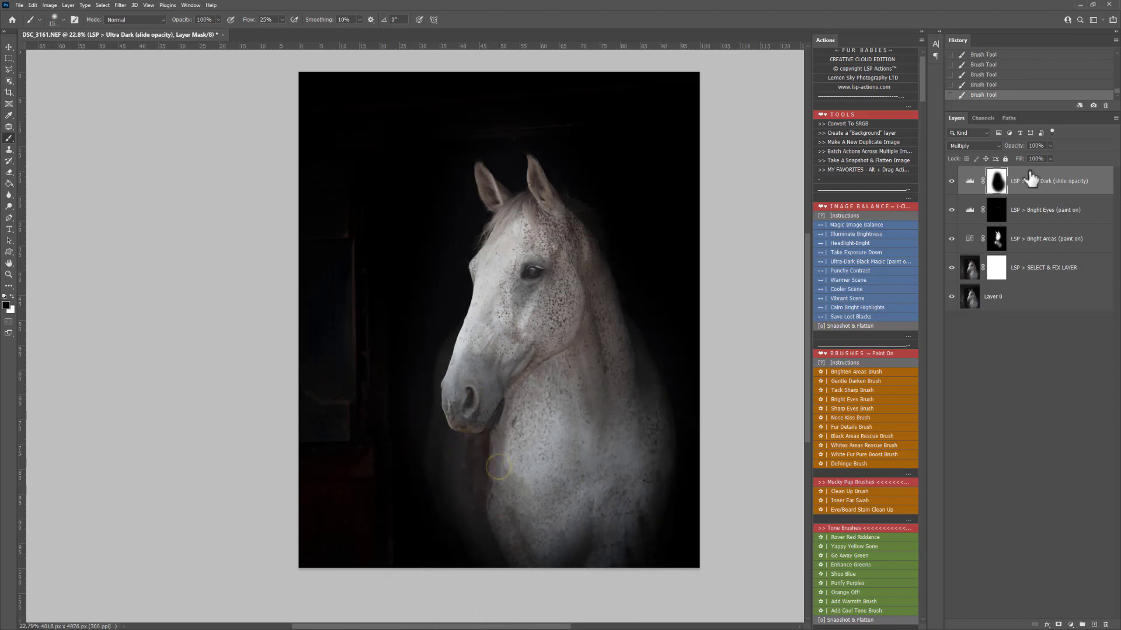
click(950, 180)
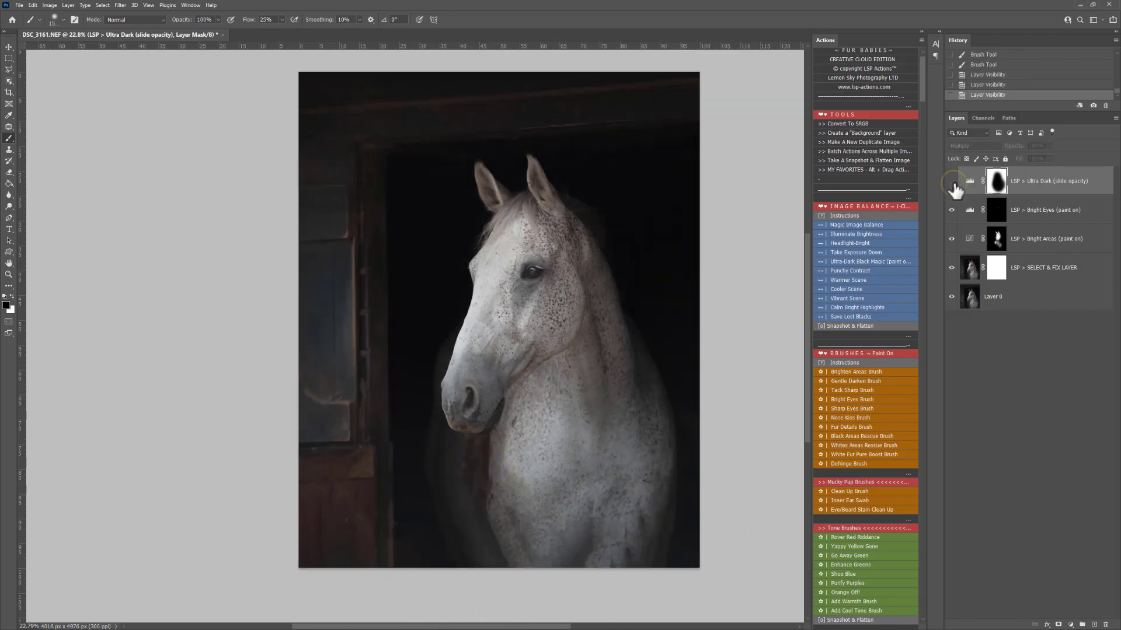
click(950, 181)
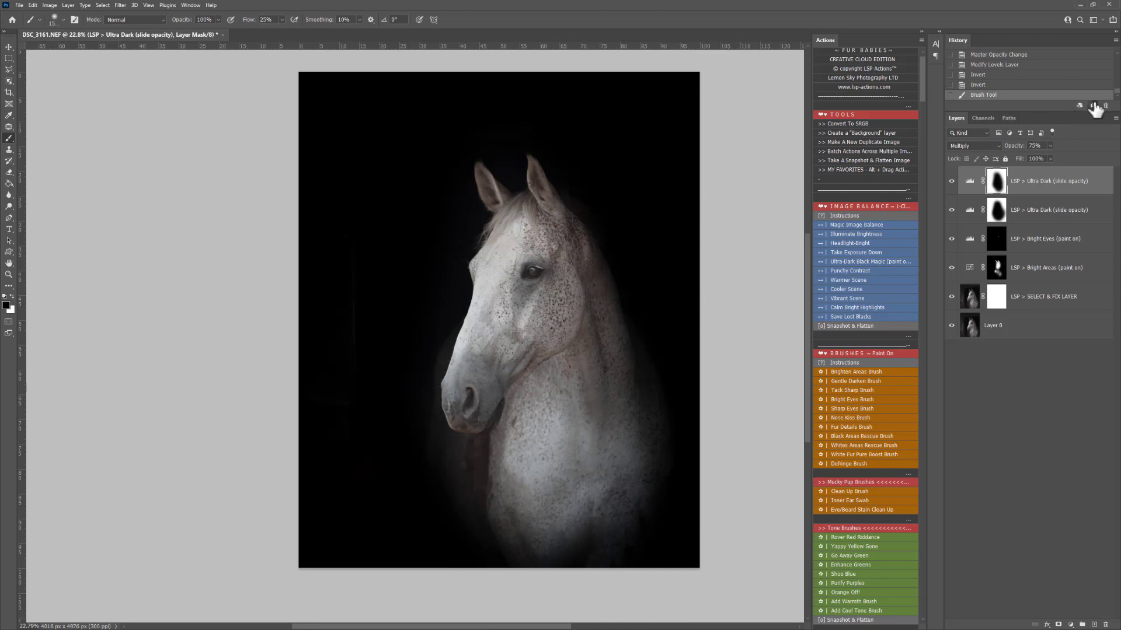
mouse_move(1096, 111)
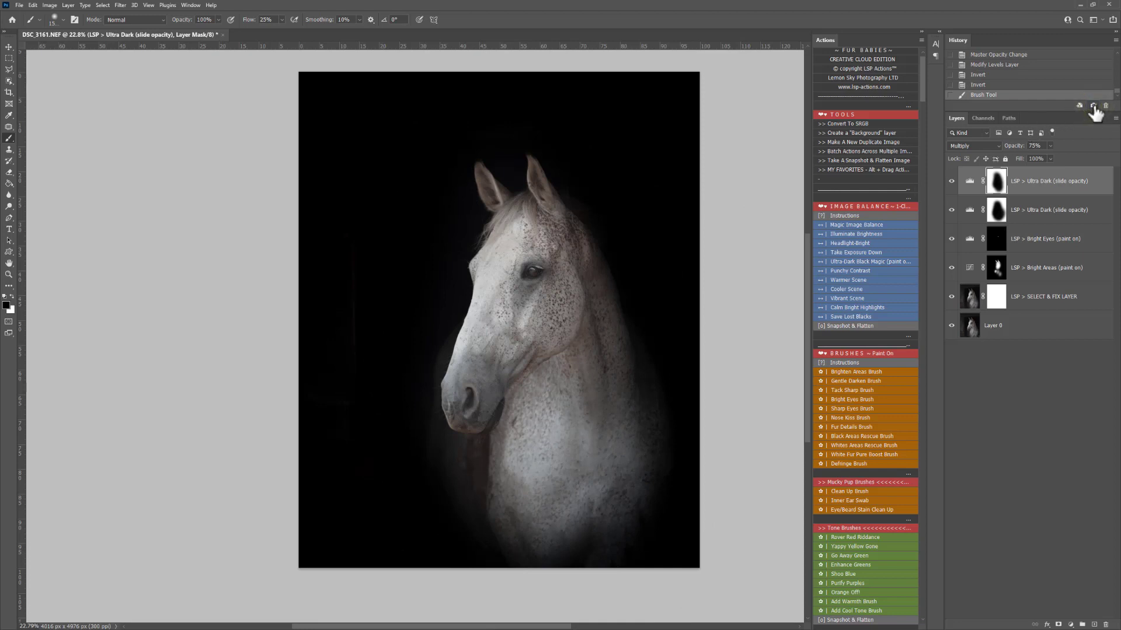
- Select both Ultra Dark layers together and delete them from the Layers panel
click(1050, 210)
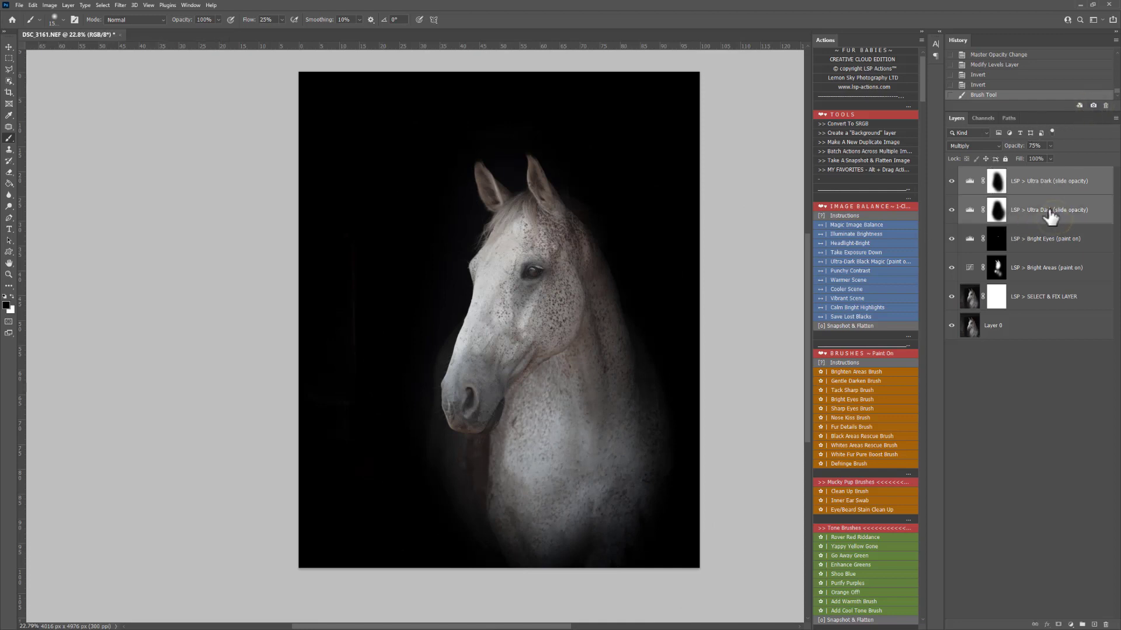
click(1107, 623)
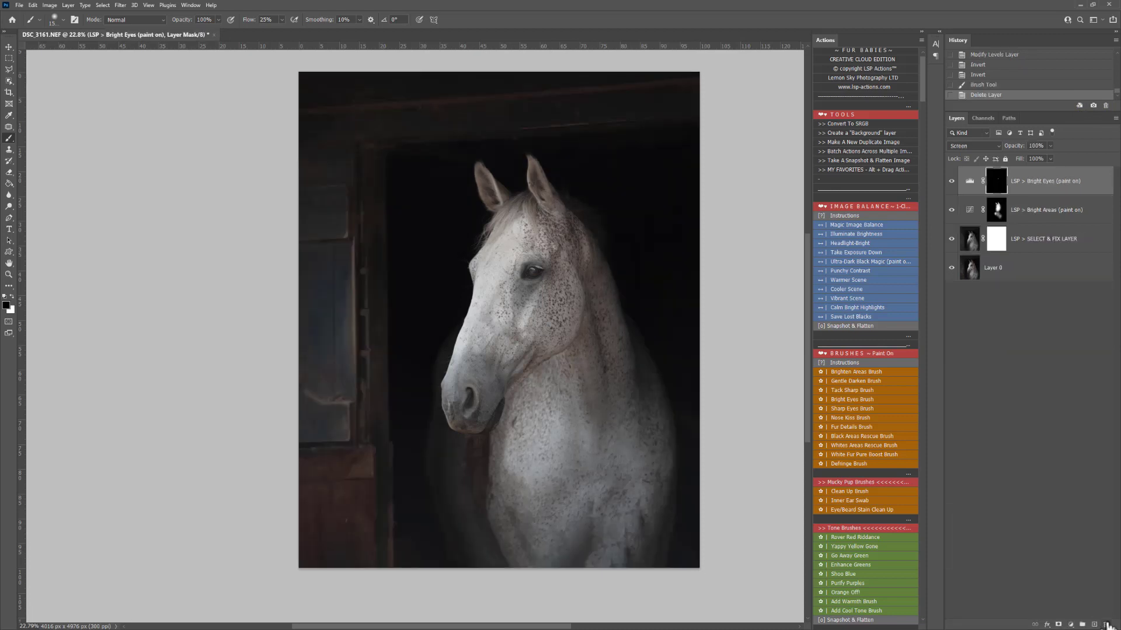
mouse_move(634, 339)
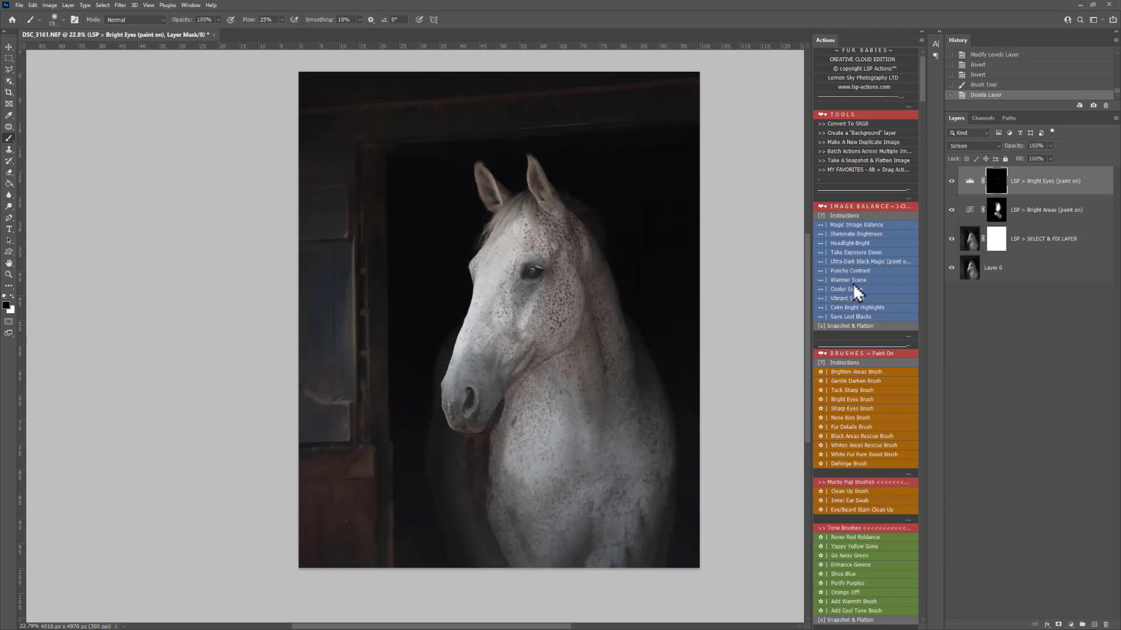
scroll(down, 3)
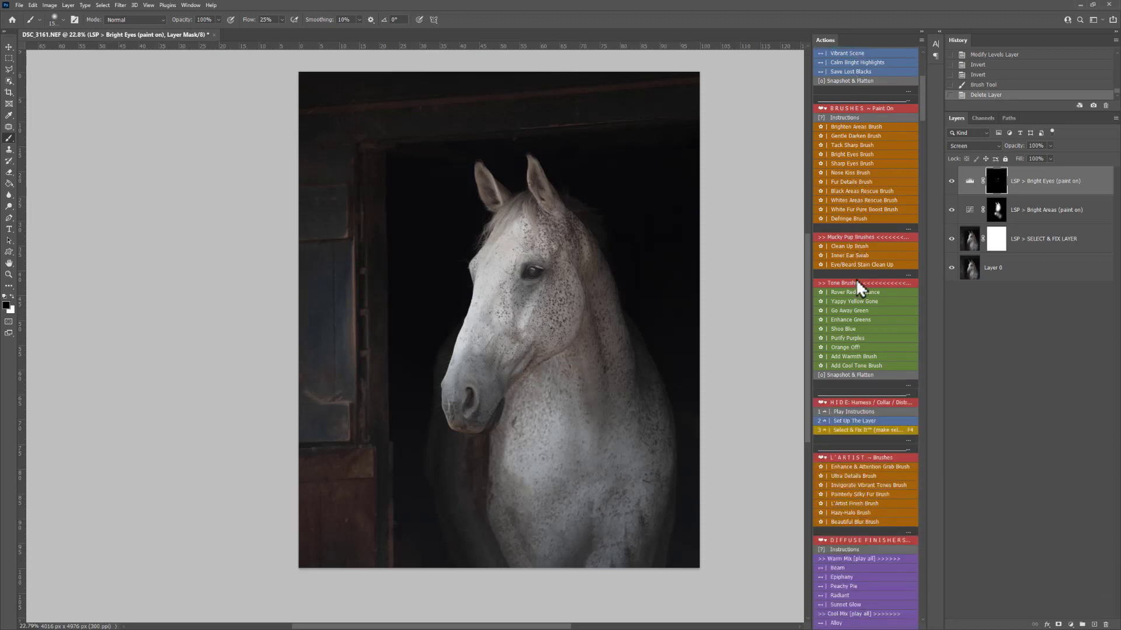
scroll(down, 3)
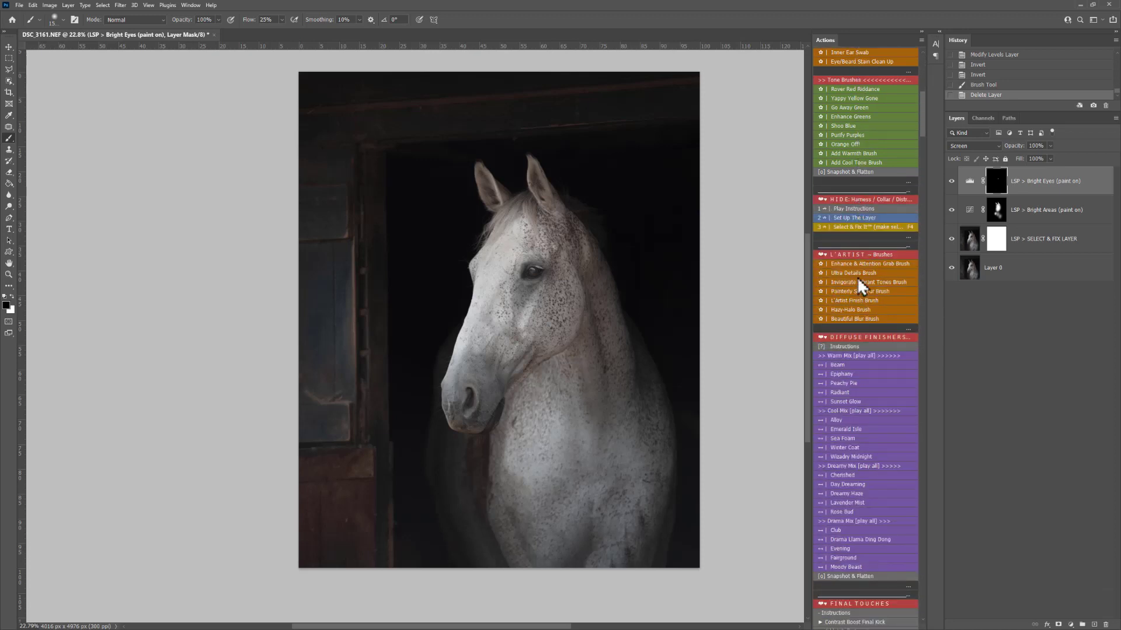
scroll(down, 3)
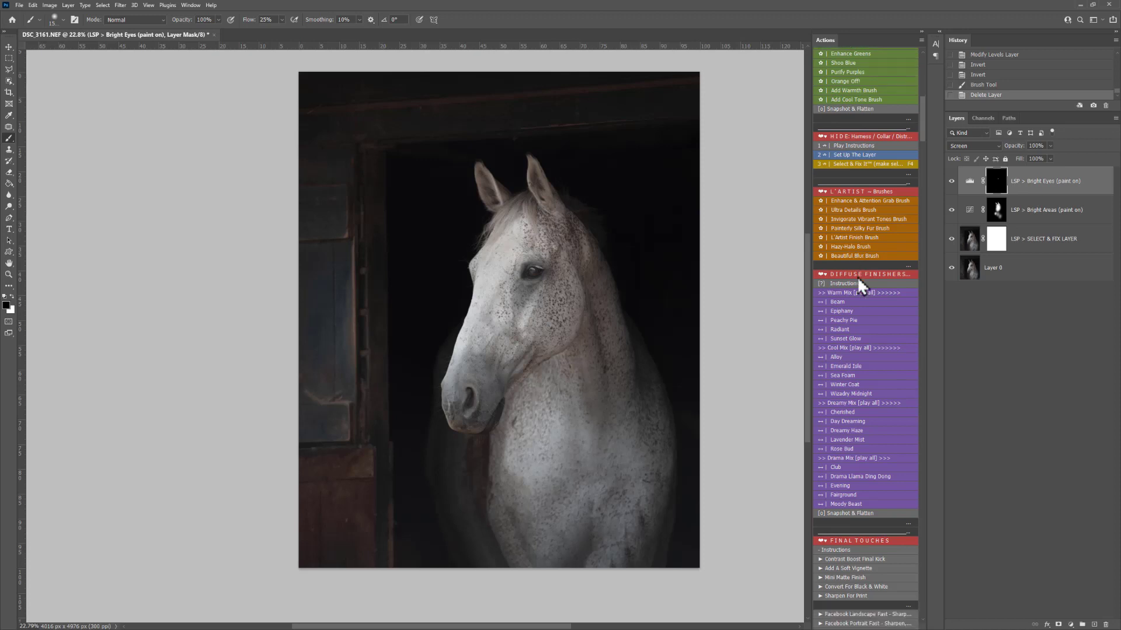
scroll(down, 3)
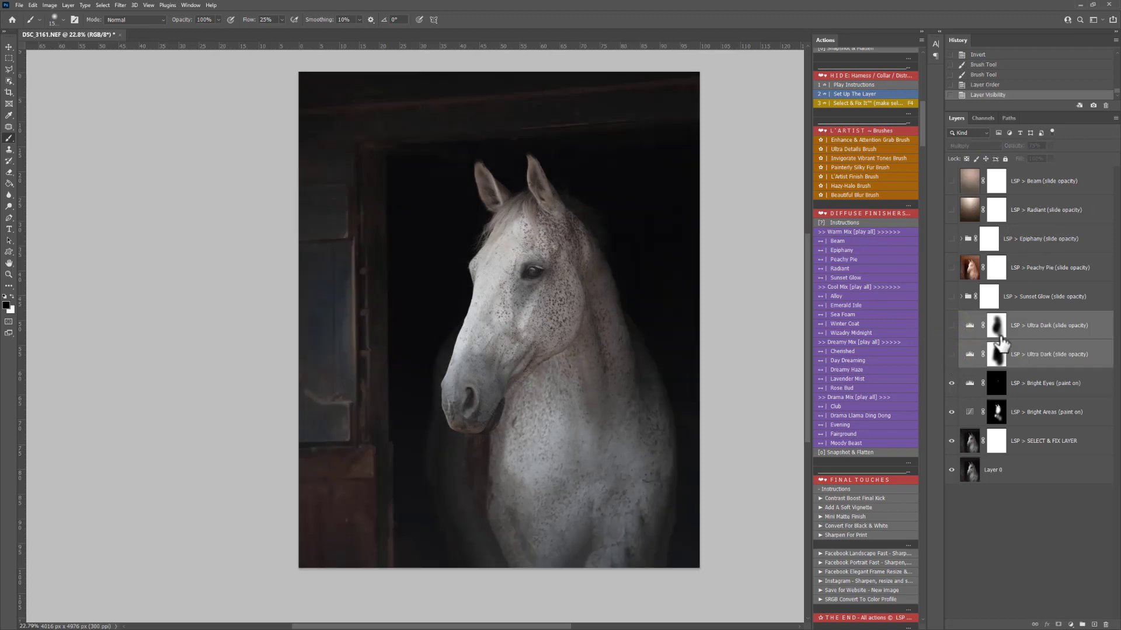
- Preview the Sunset Glow, Peachy Pie, Epiphany and Radiant finishes by toggling their visibility
click(951, 297)
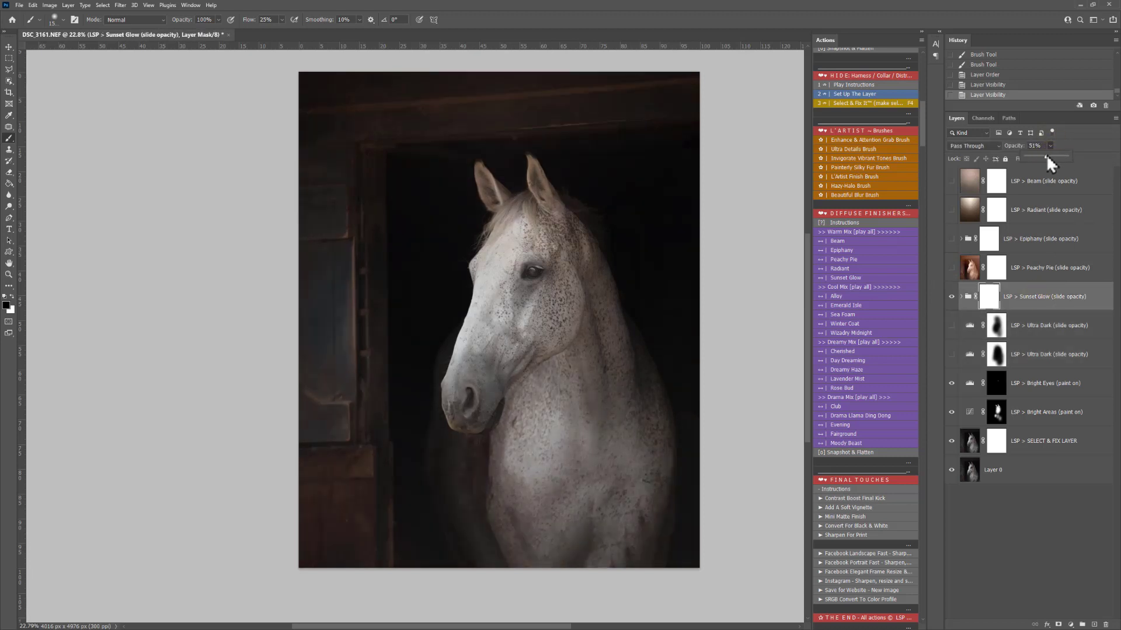
click(951, 267)
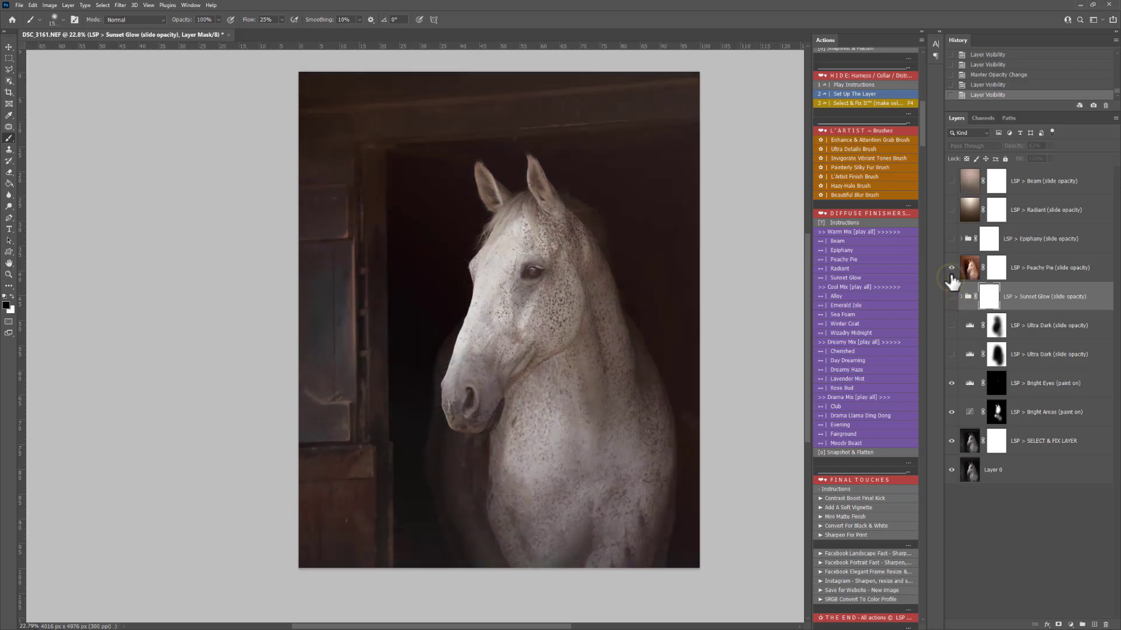
click(1044, 267)
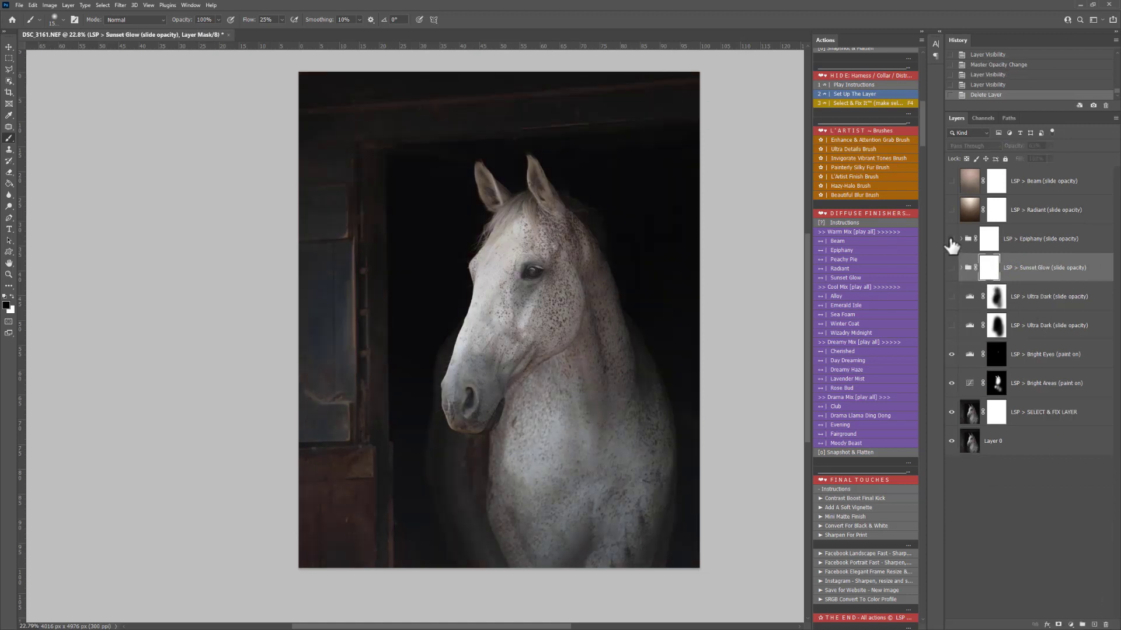
click(951, 238)
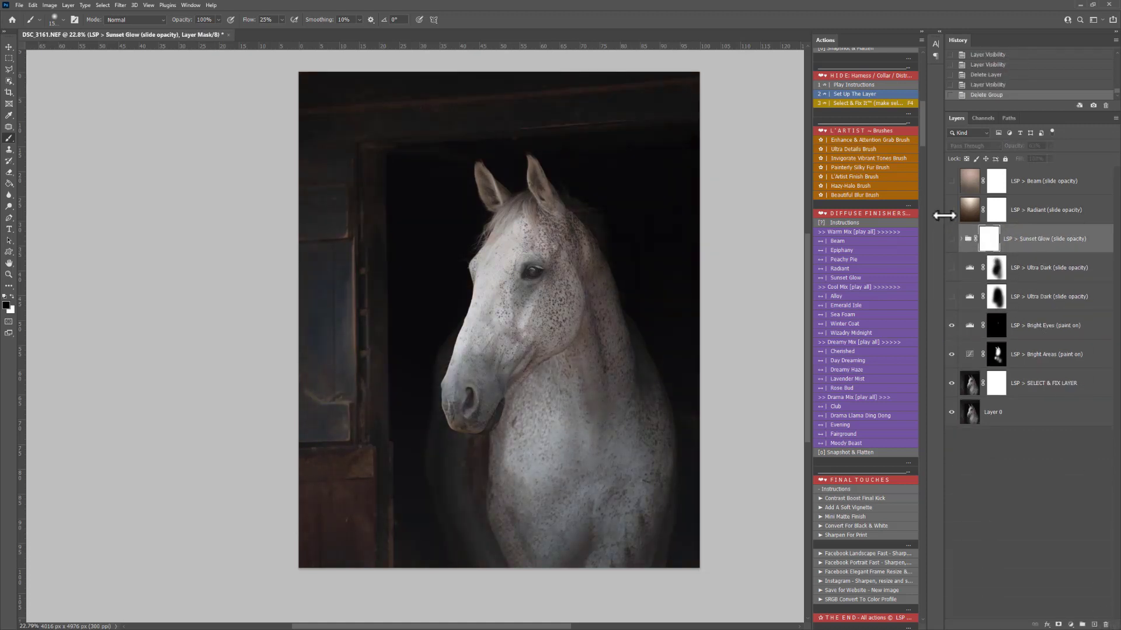
click(951, 209)
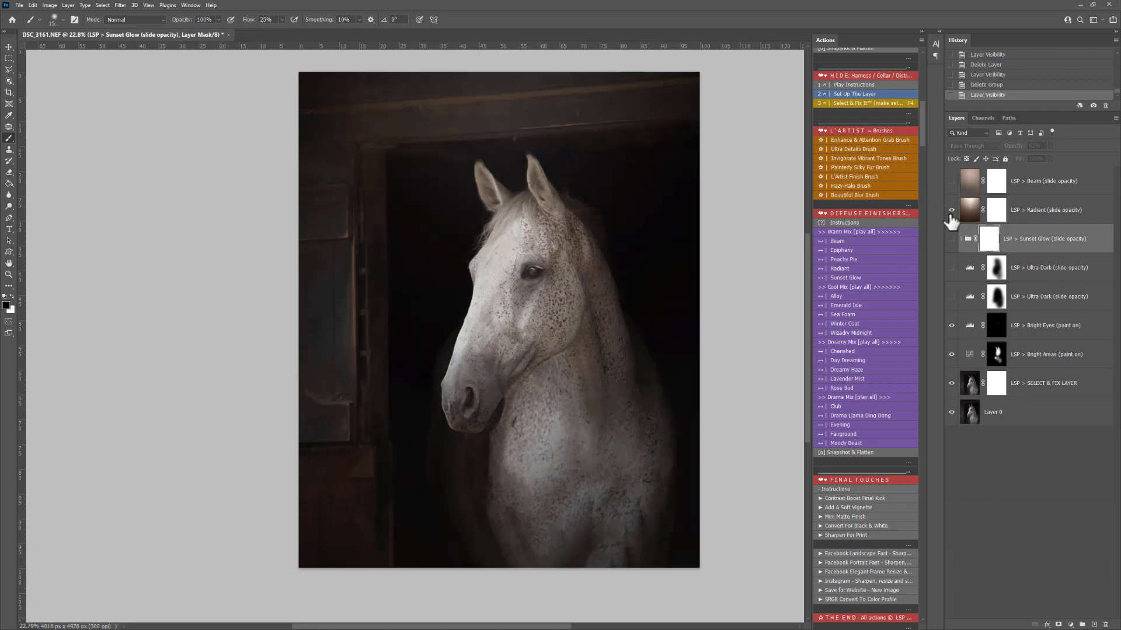
click(951, 238)
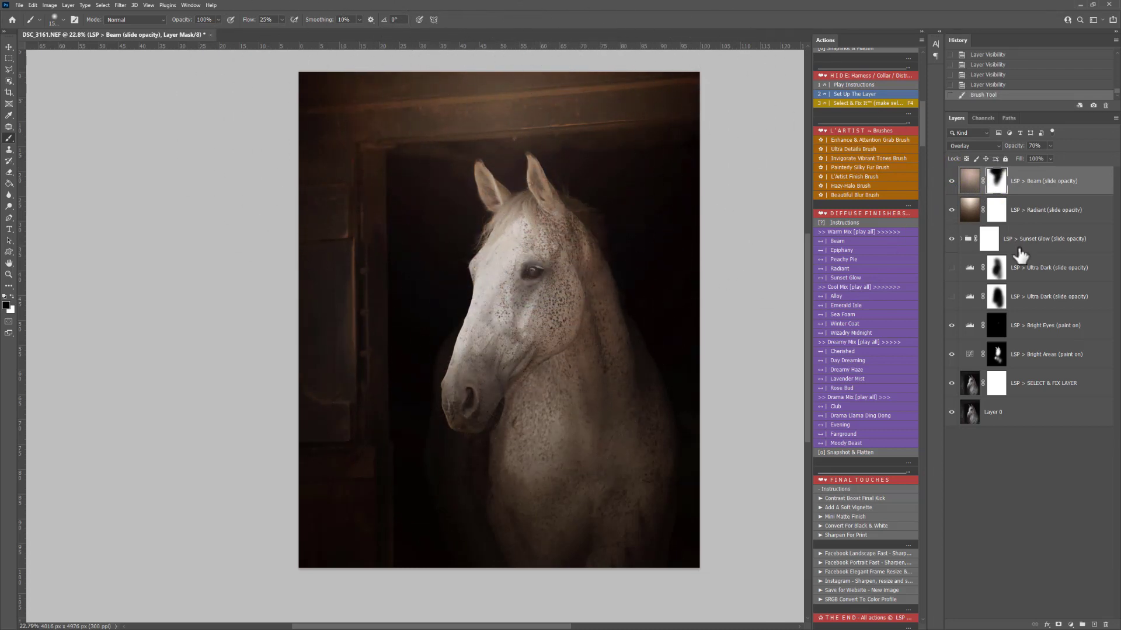
- Target Radiant's mask, then turn the Ultra Dark, Beam and Radiant layers back on
click(1046, 210)
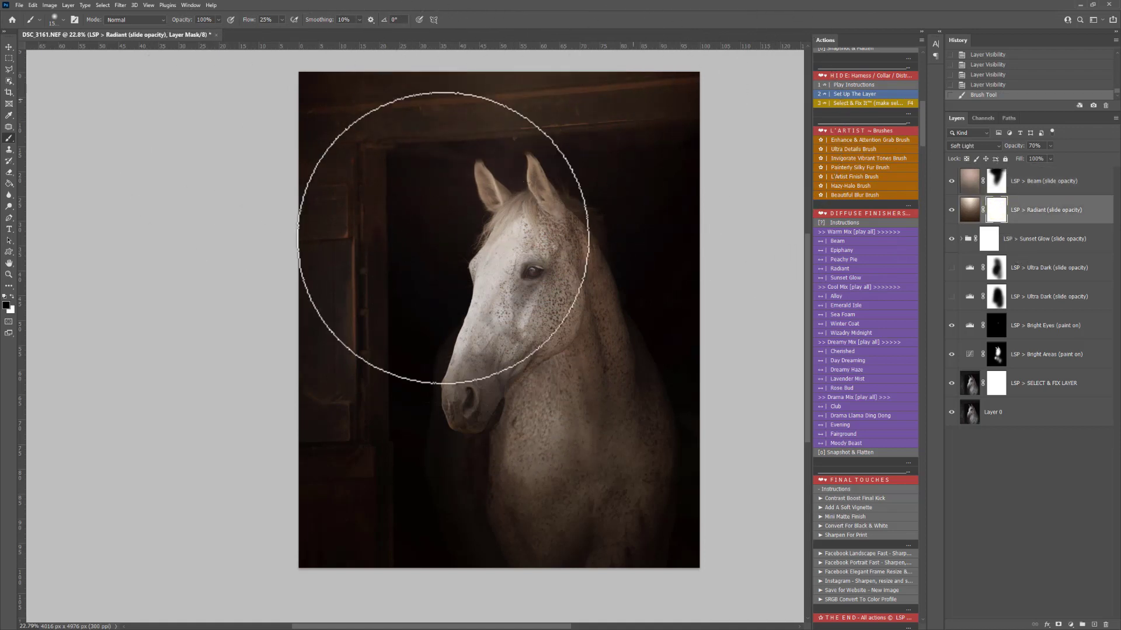
mouse_move(479, 143)
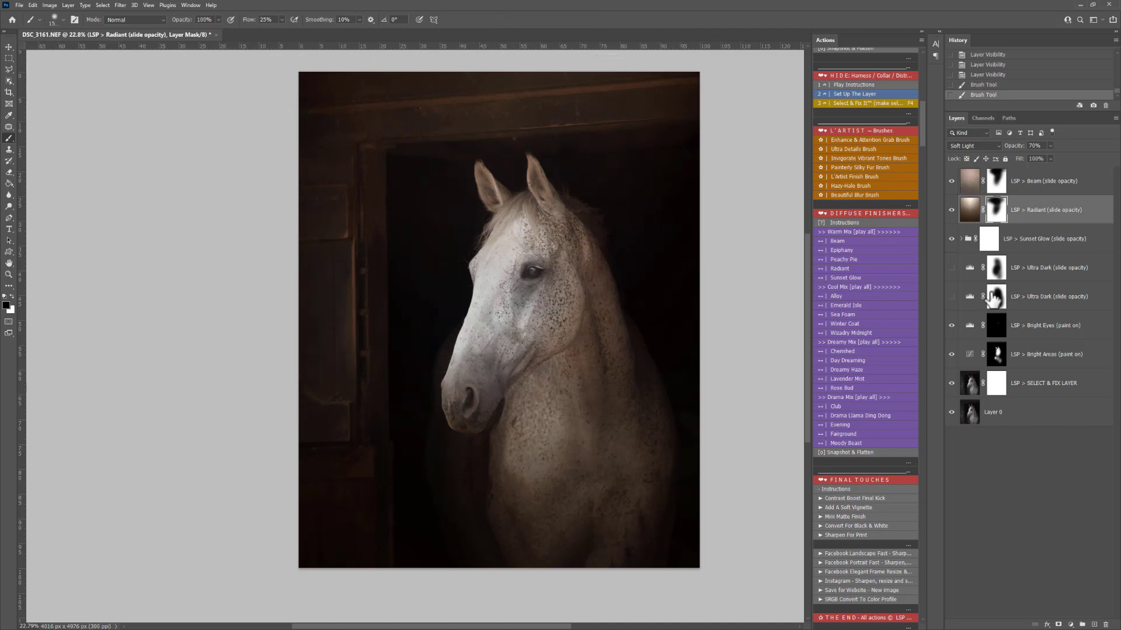
click(950, 296)
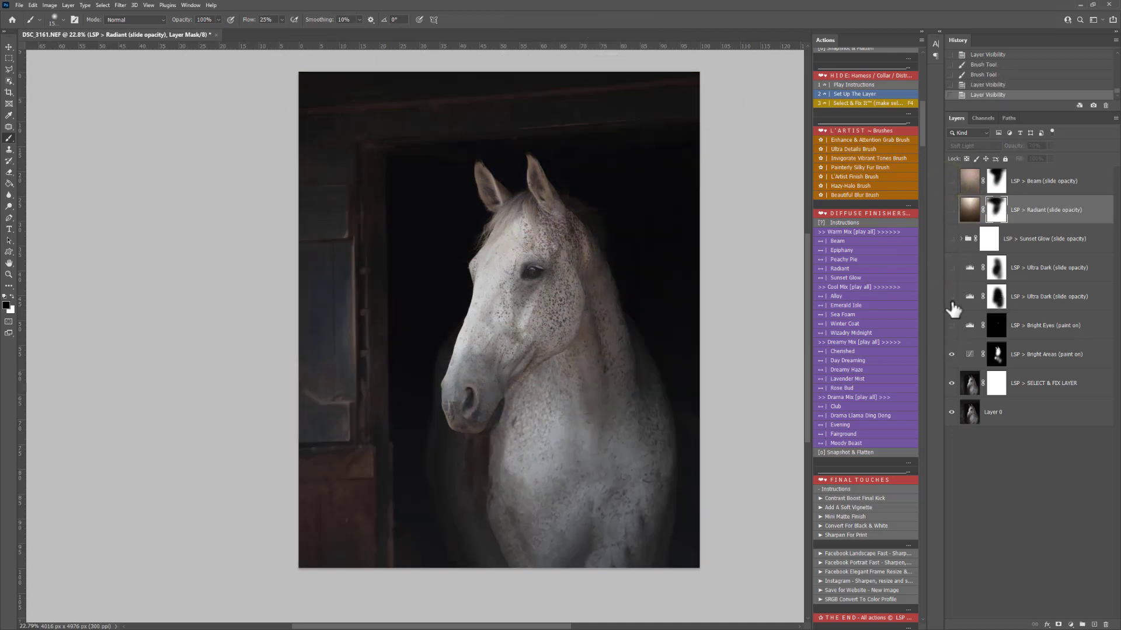
click(952, 239)
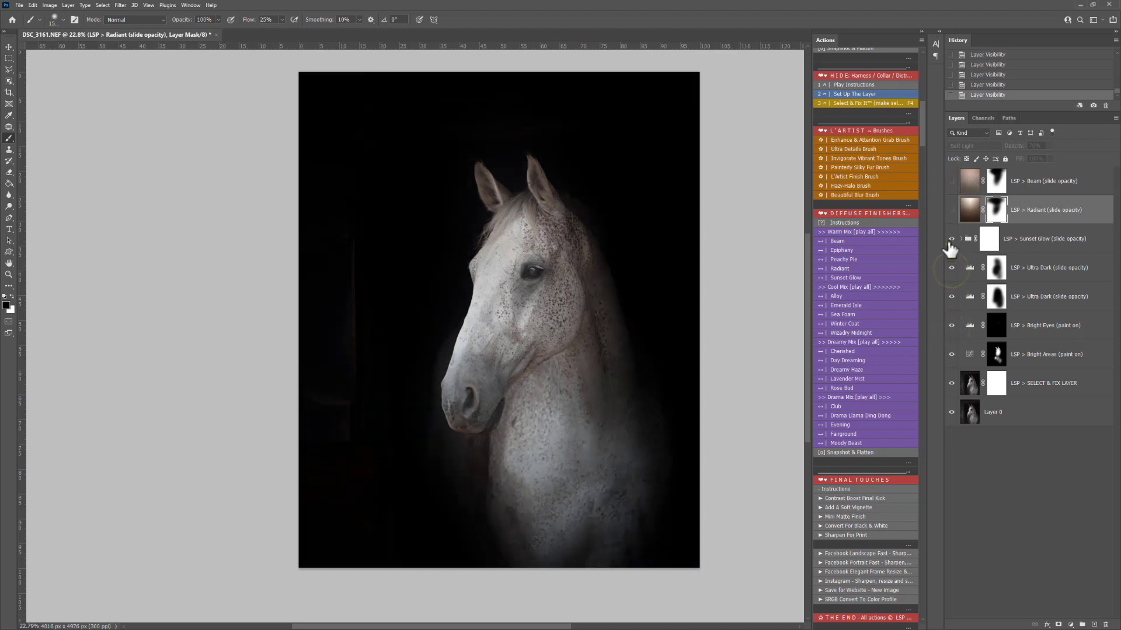
click(951, 267)
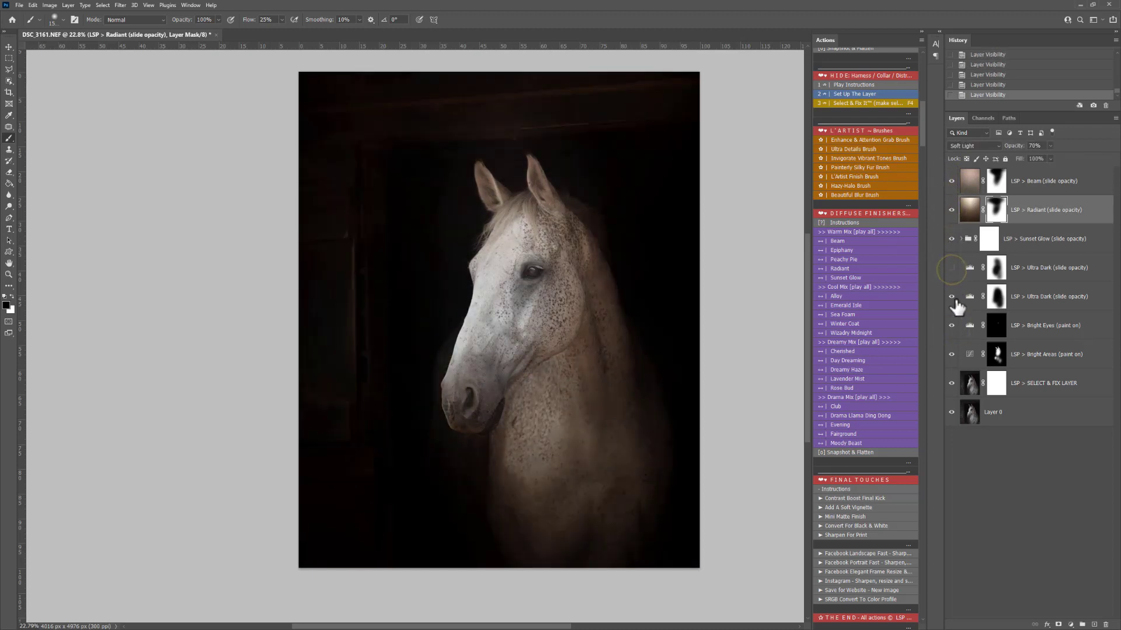
click(950, 295)
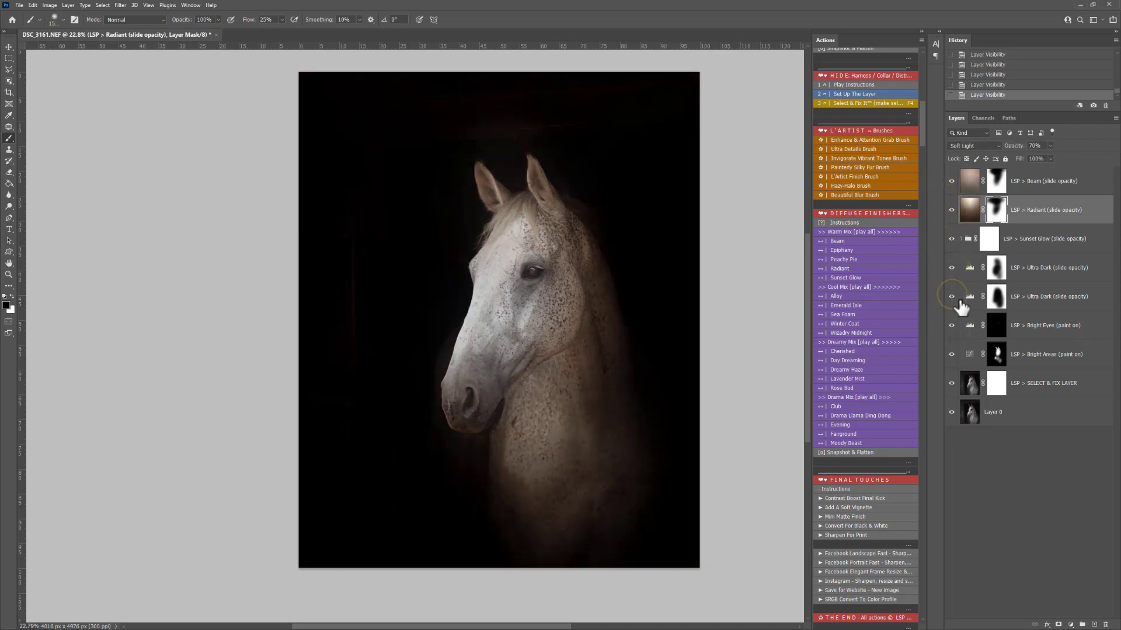
click(951, 296)
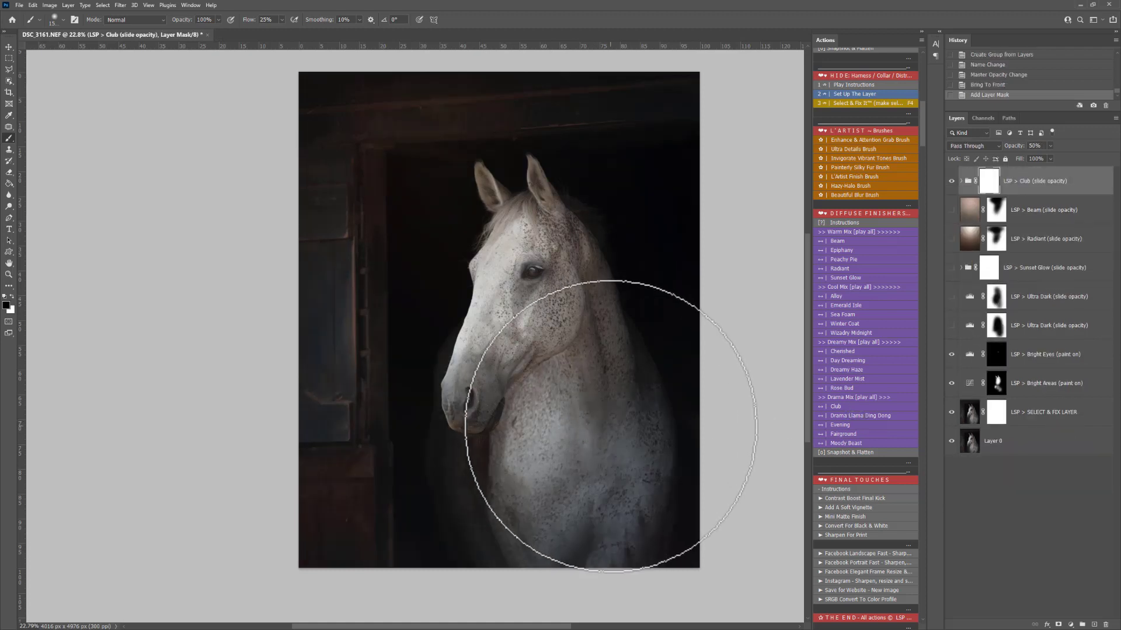
click(951, 181)
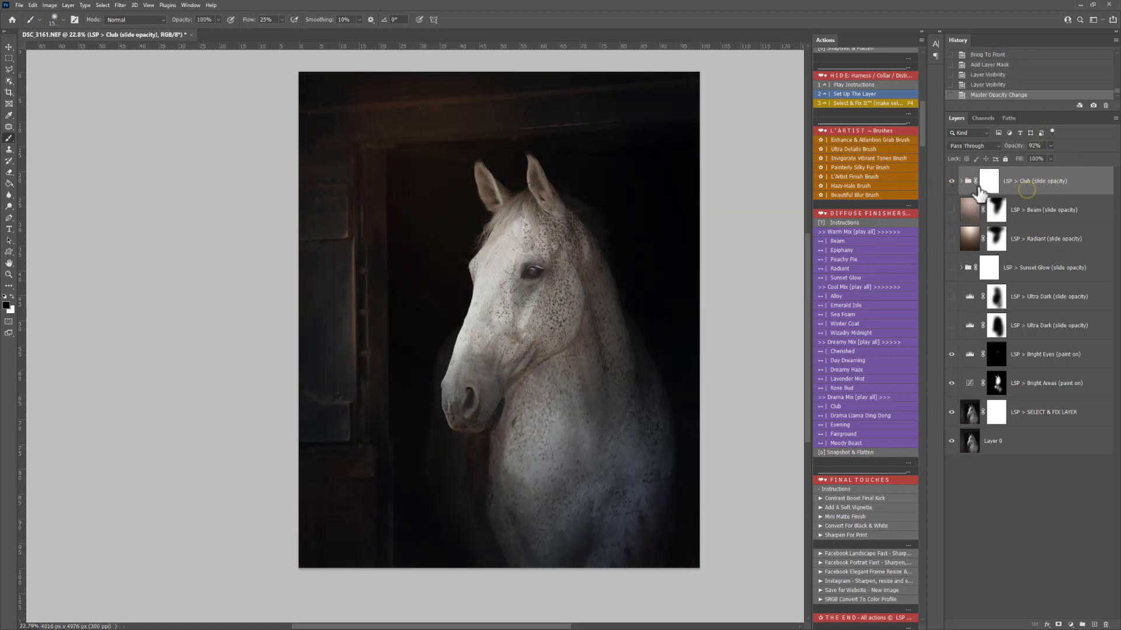
click(951, 181)
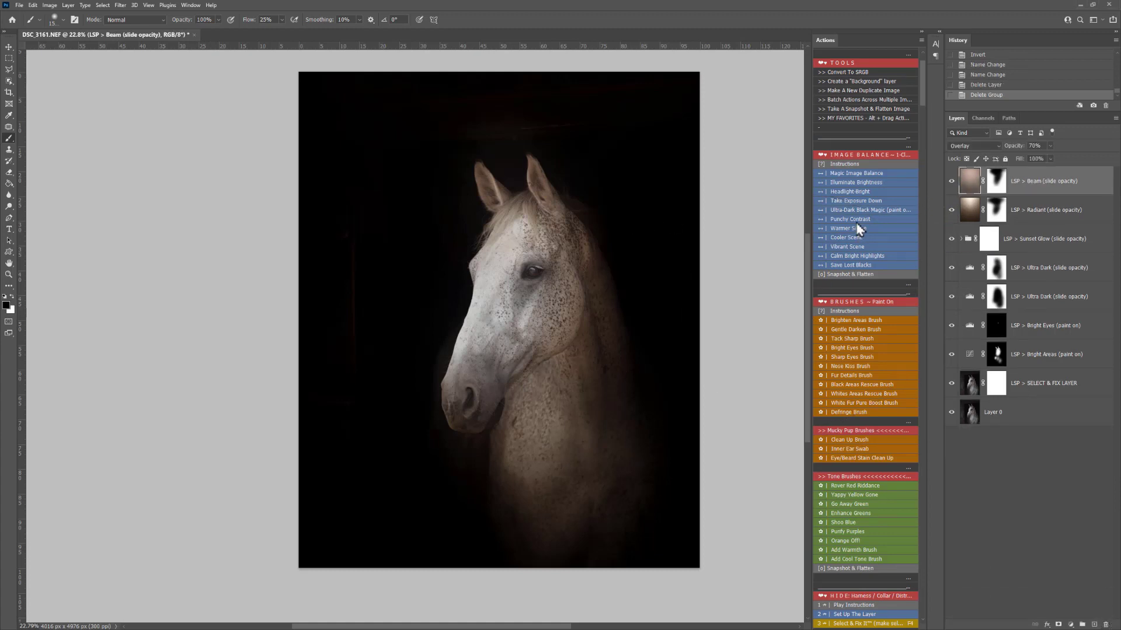
- Apply the Punchy Contrast action to the whole portrait at 85% opacity
scroll(up, 3)
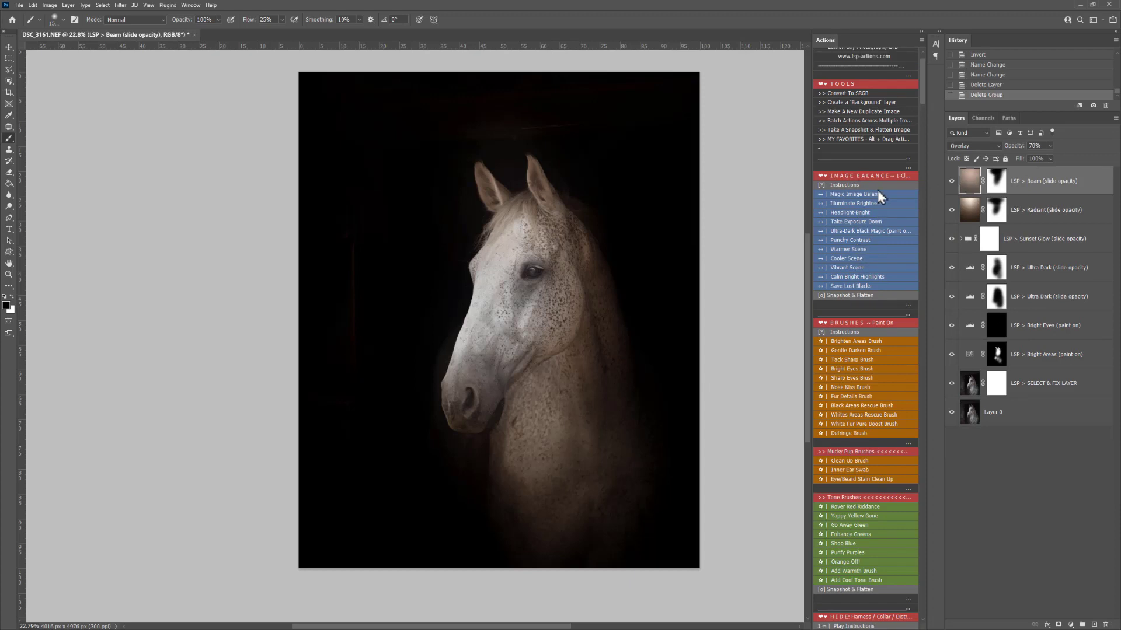
click(972, 146)
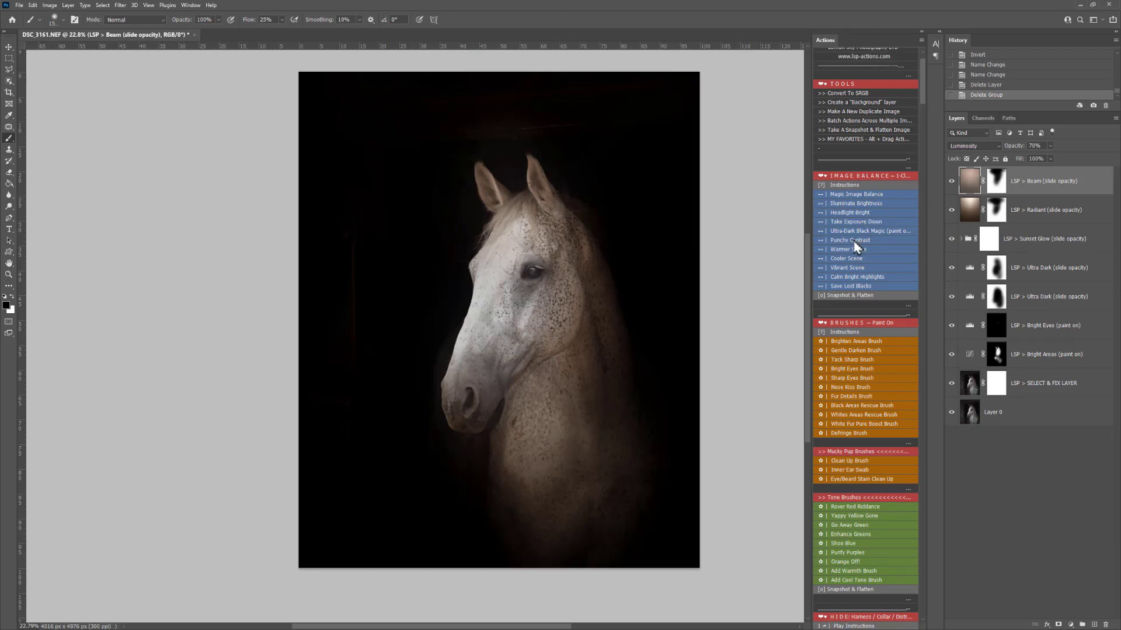
click(851, 239)
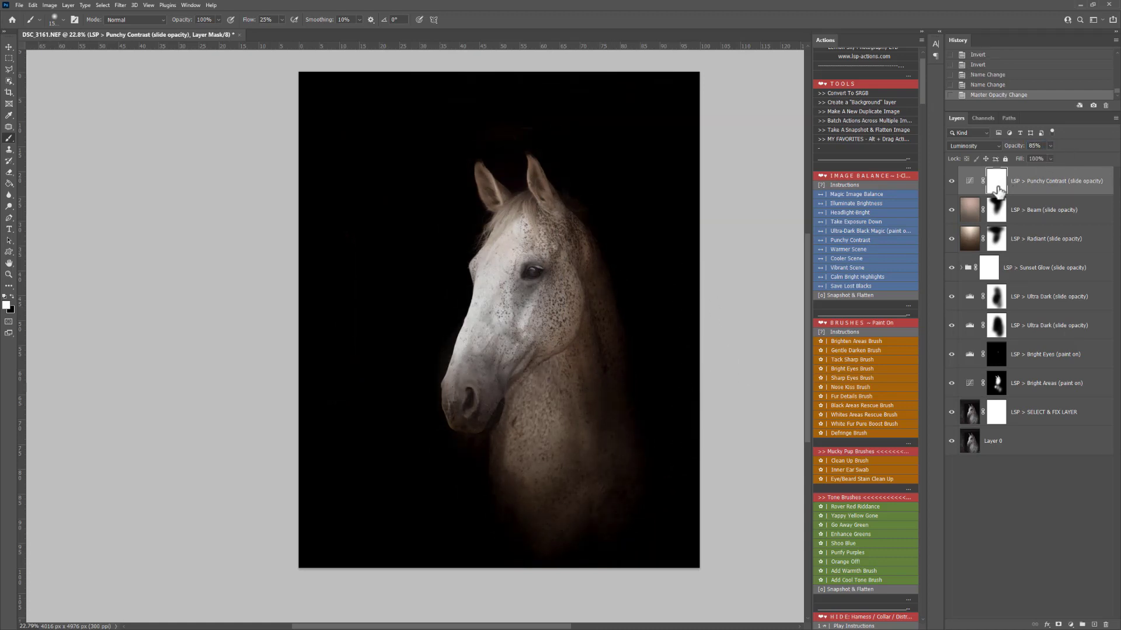
mouse_move(572, 511)
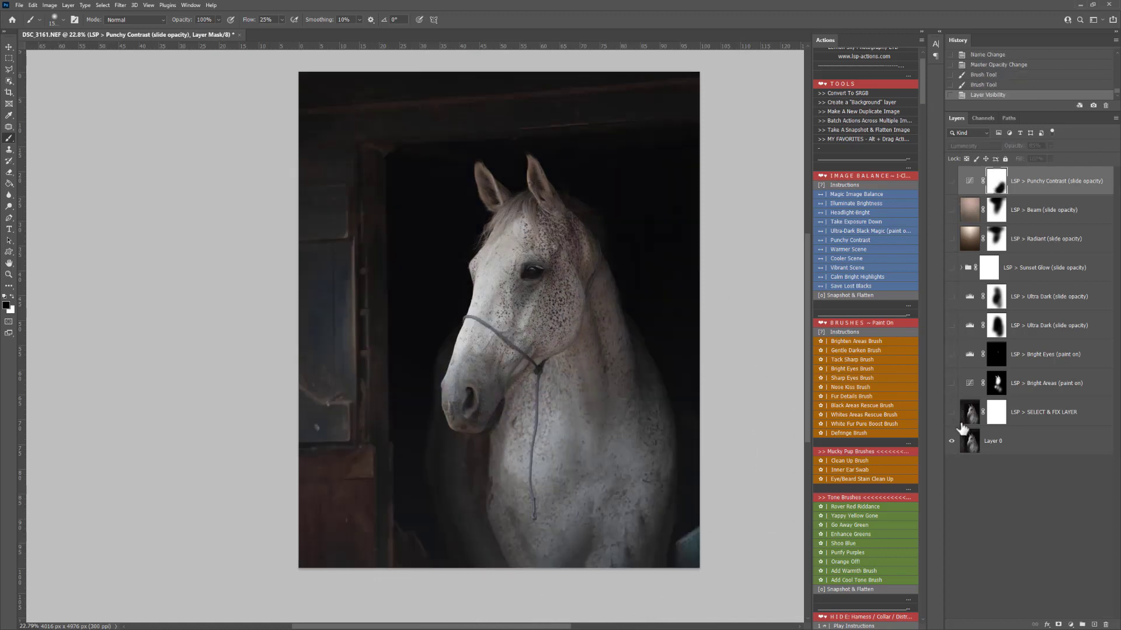
- Restore all edit layers over Layer 0 after comparing against the original stable photo
click(951, 180)
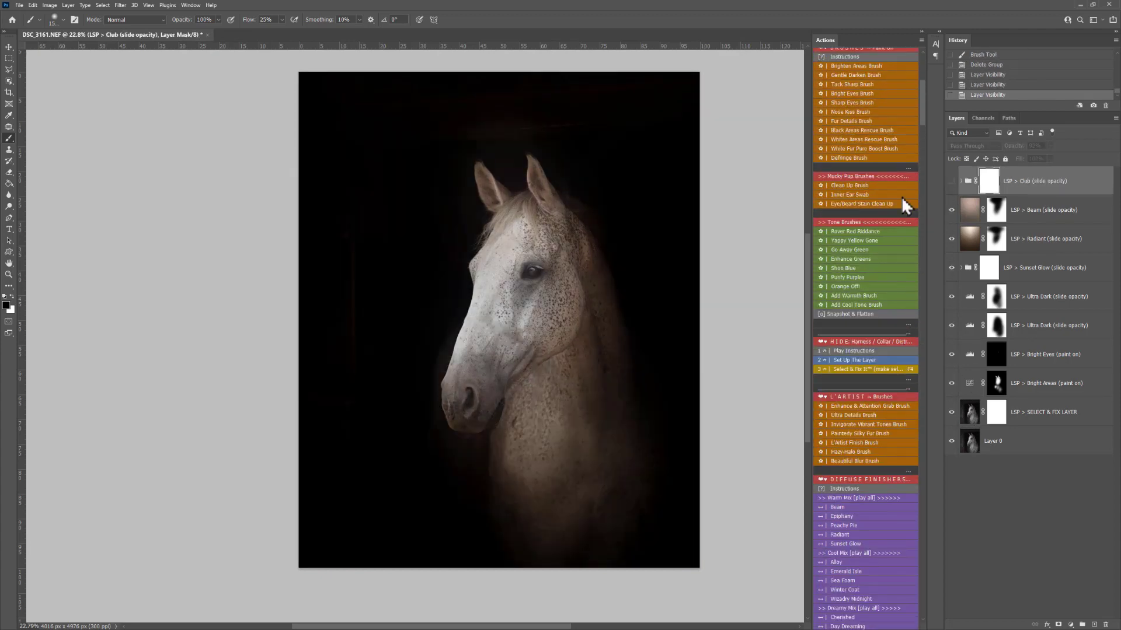
scroll(up, 3)
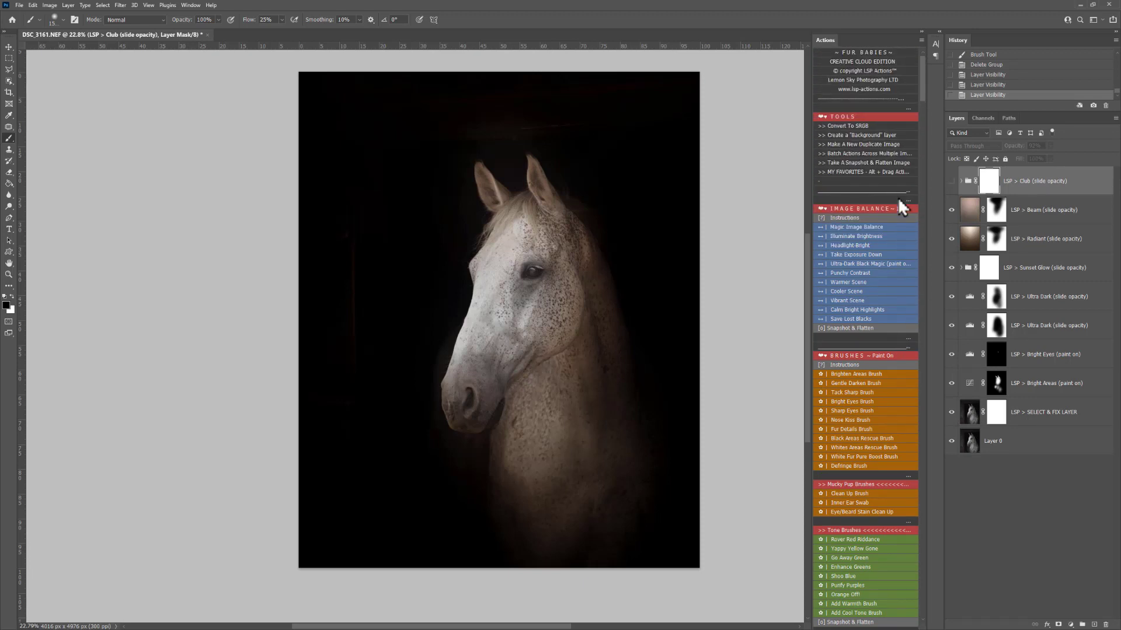